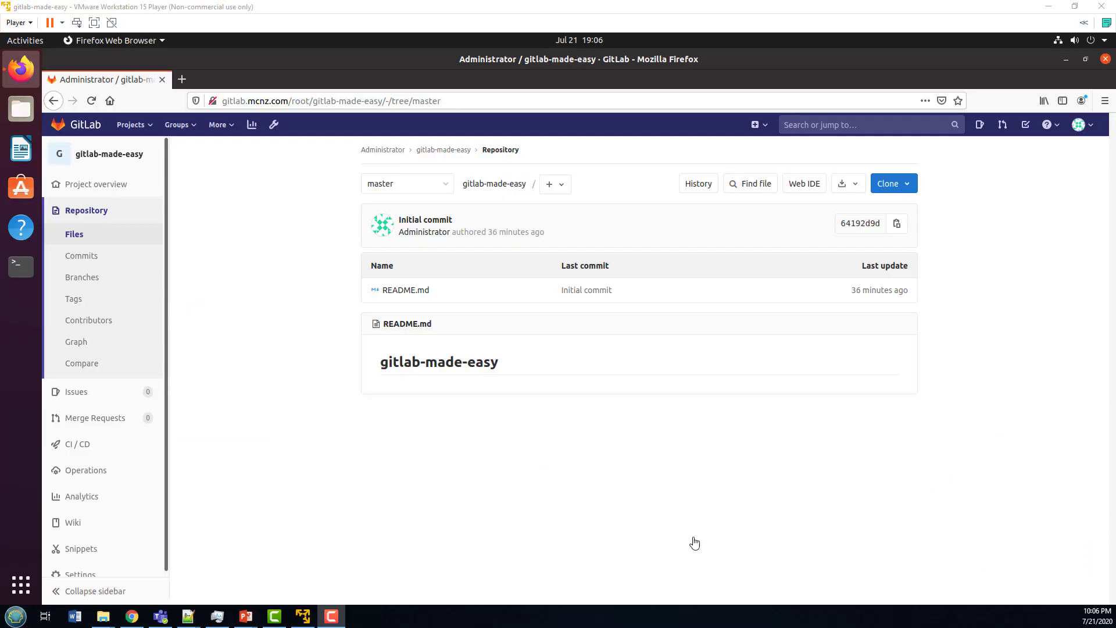
pyautogui.moveTo(403, 289)
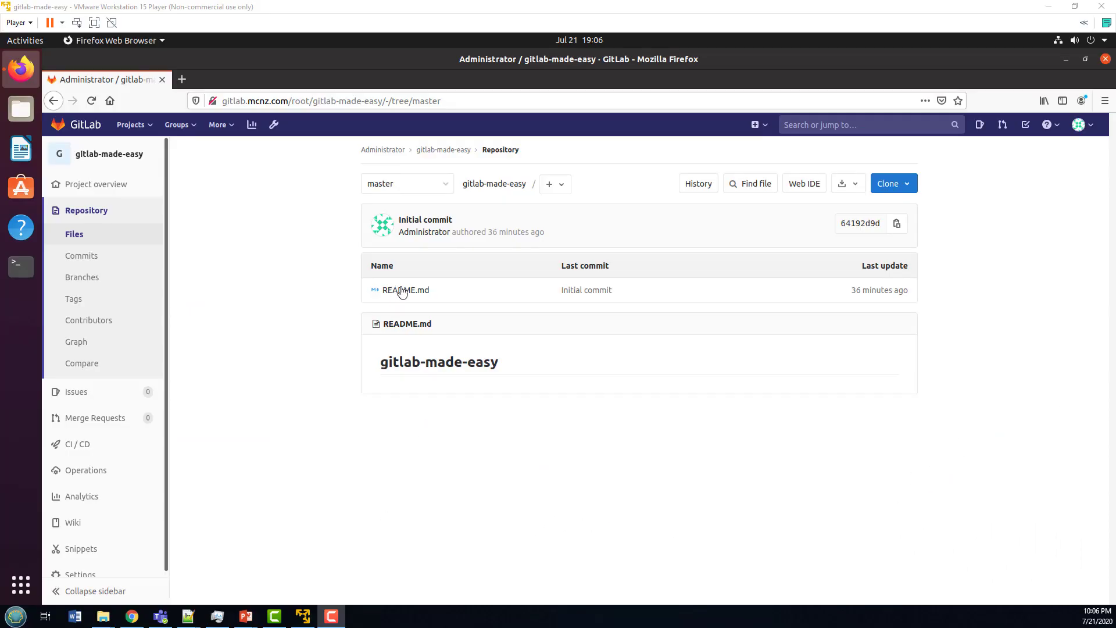
pyautogui.moveTo(56, 312)
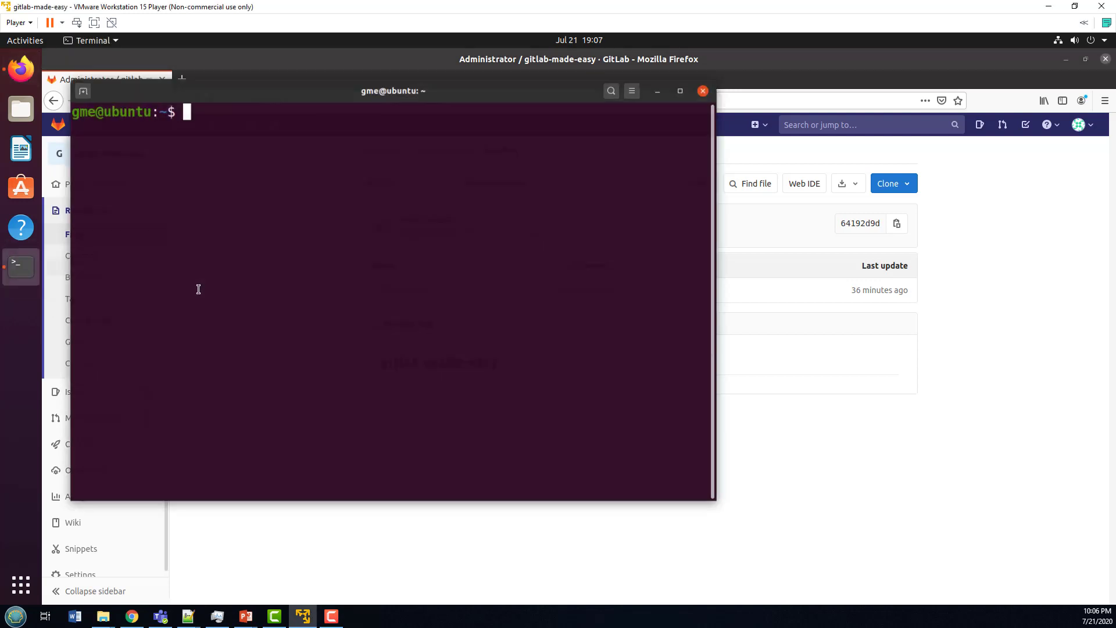
# List the home directory and change into the gitlab-made-easy folder.
pyautogui.write('ls')
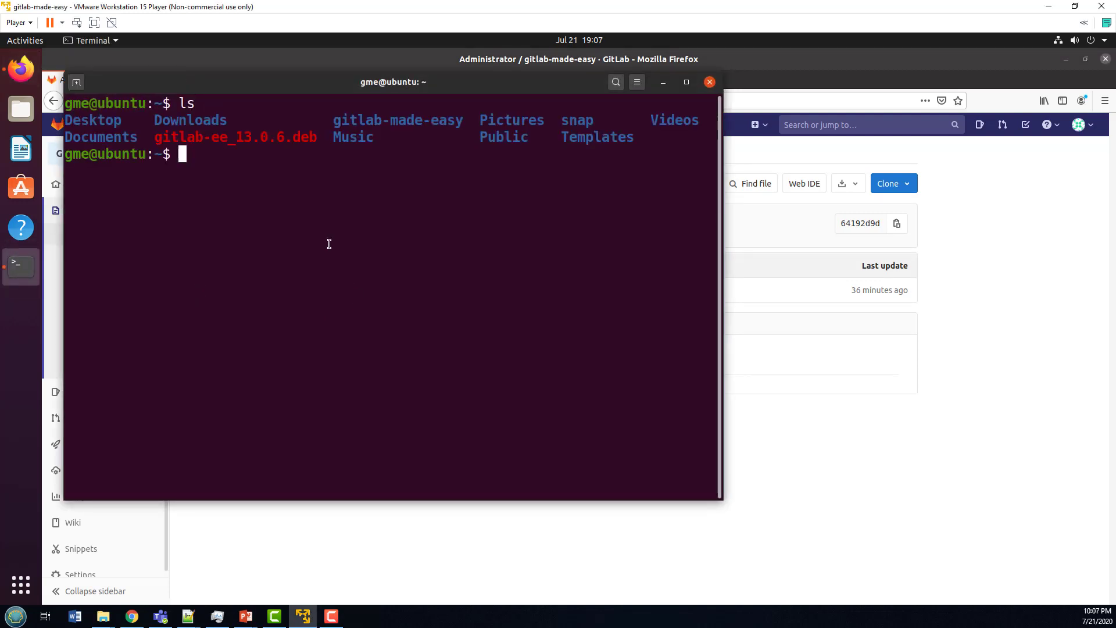
pyautogui.moveTo(335, 118)
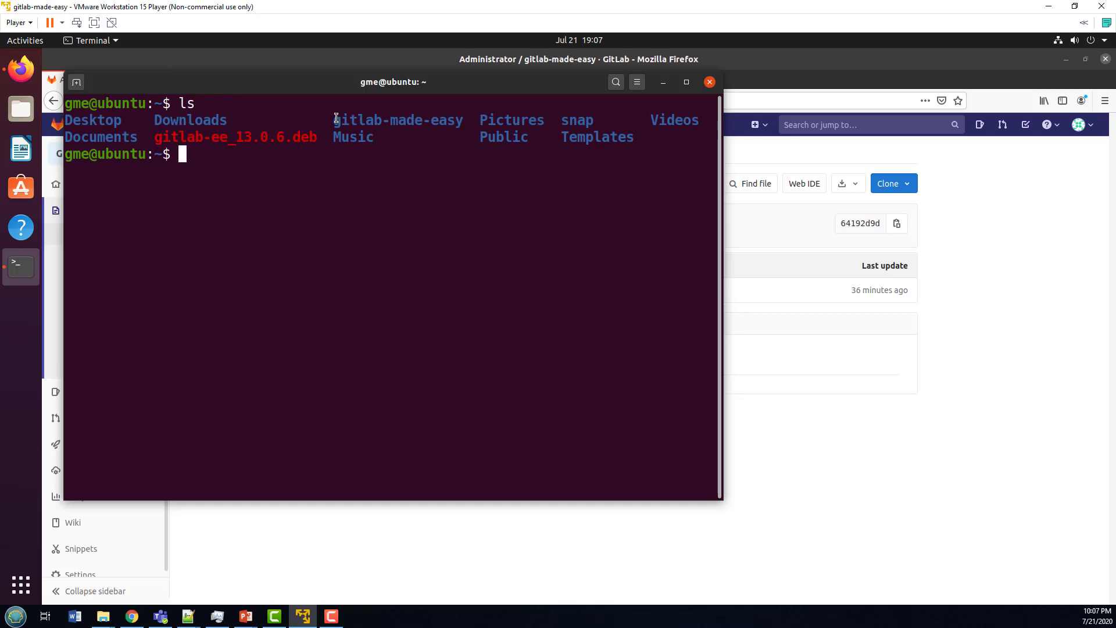
pyautogui.doubleClick(397, 120)
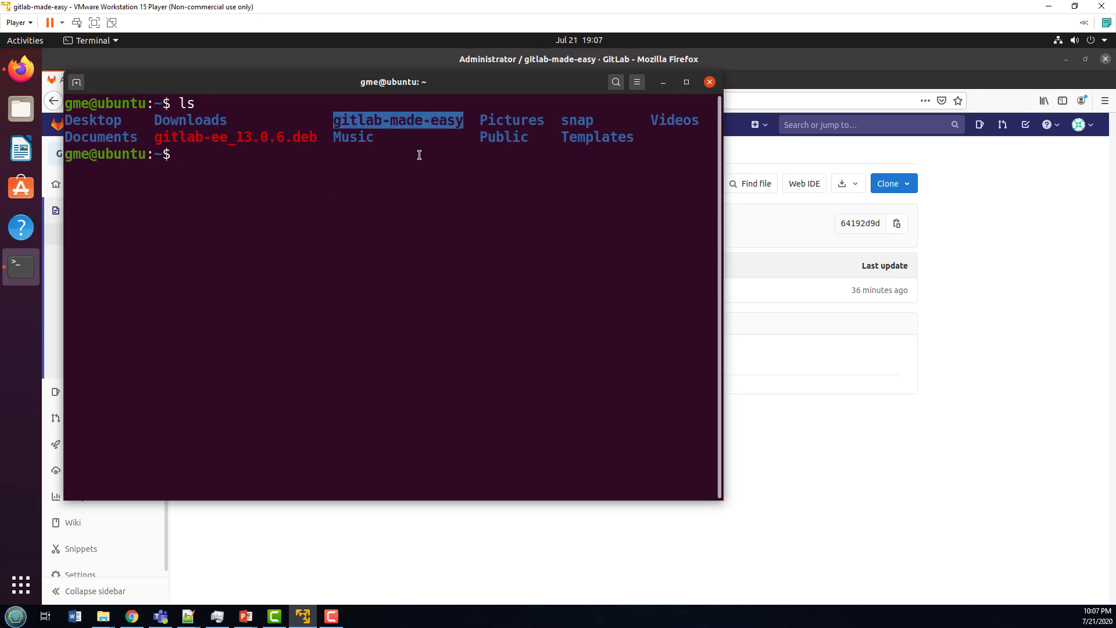
pyautogui.write('cd gitl')
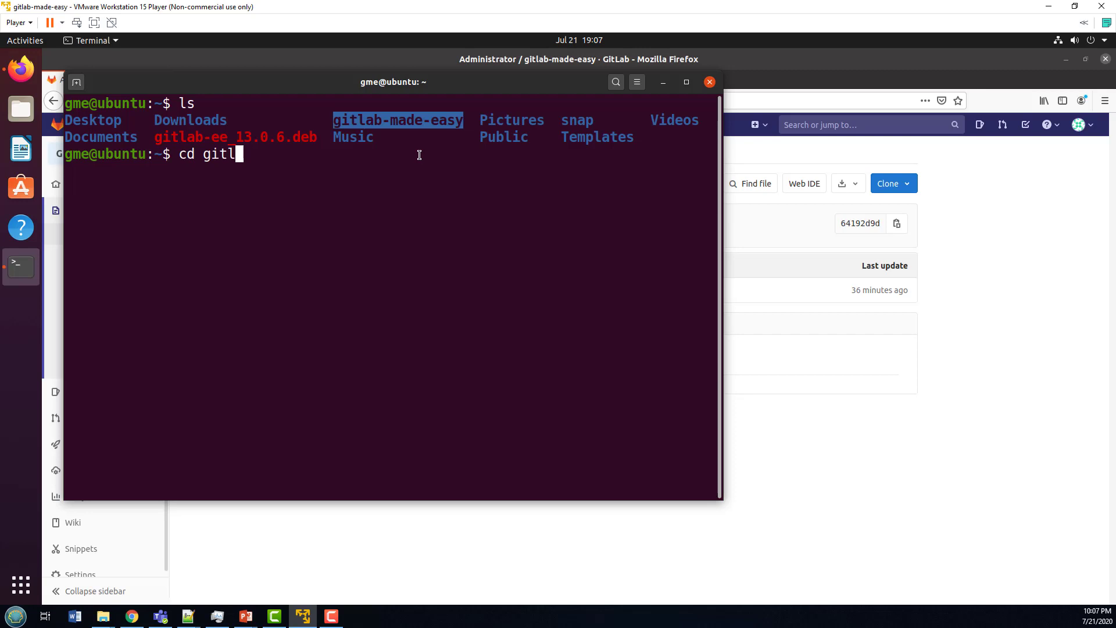
pyautogui.write('ab-made-eas')
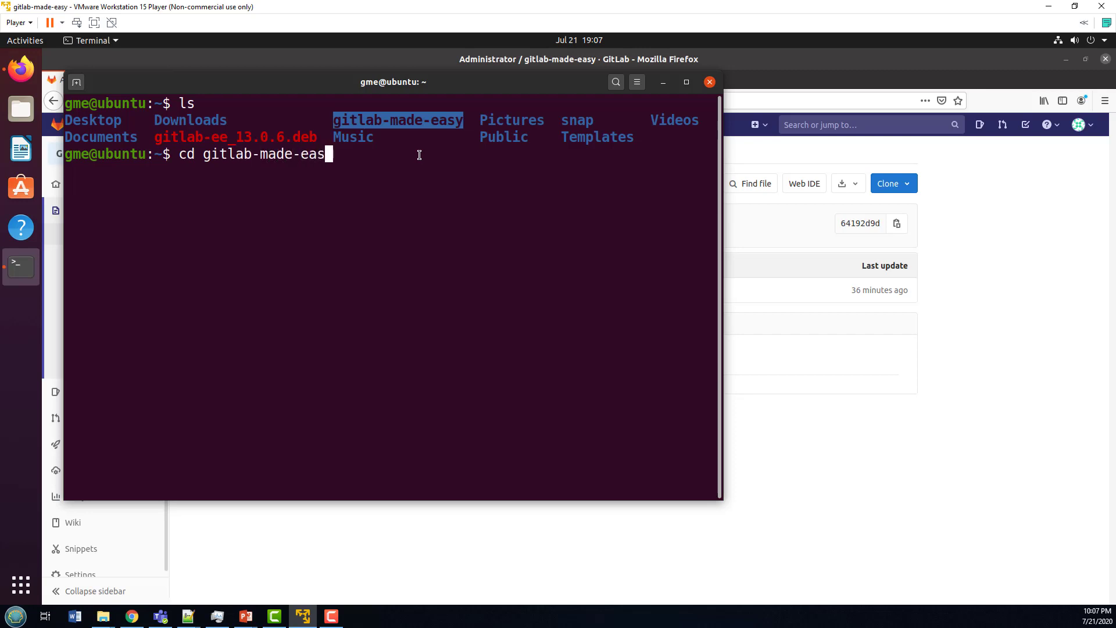
pyautogui.press('Return')
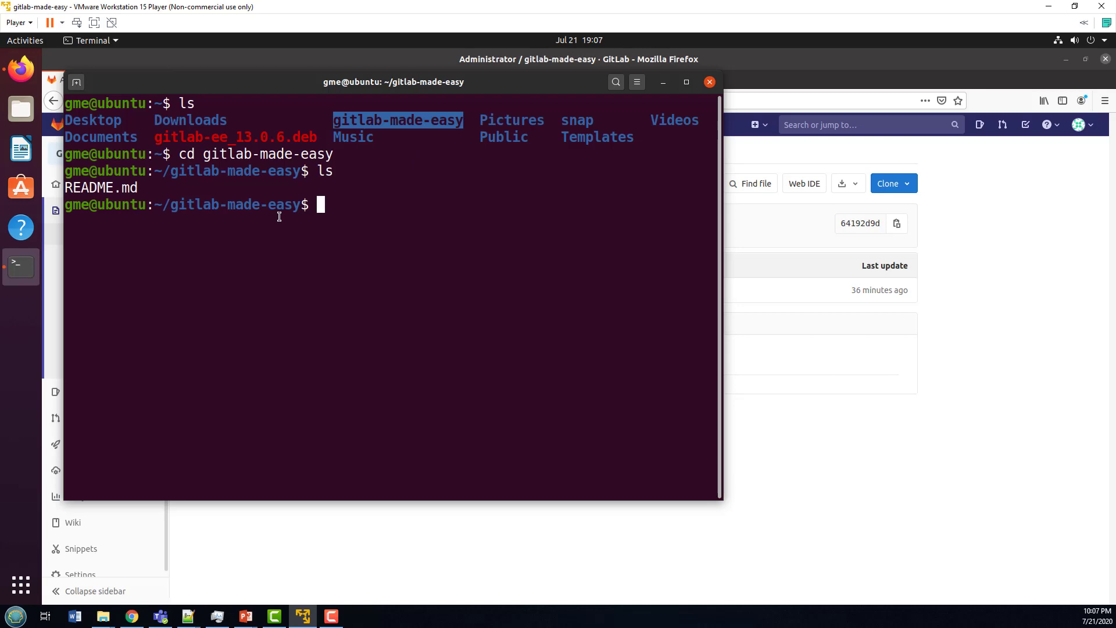
# Create the empty files home.html, style.css and script.js with touch.
pyautogui.write('touch hom')
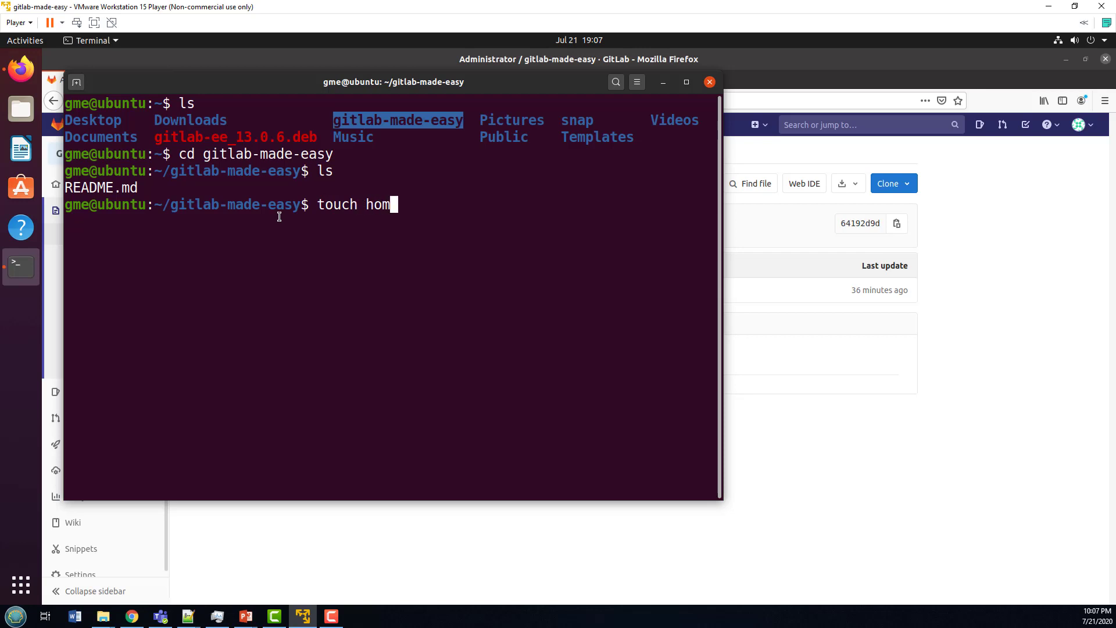
pyautogui.write('e.html')
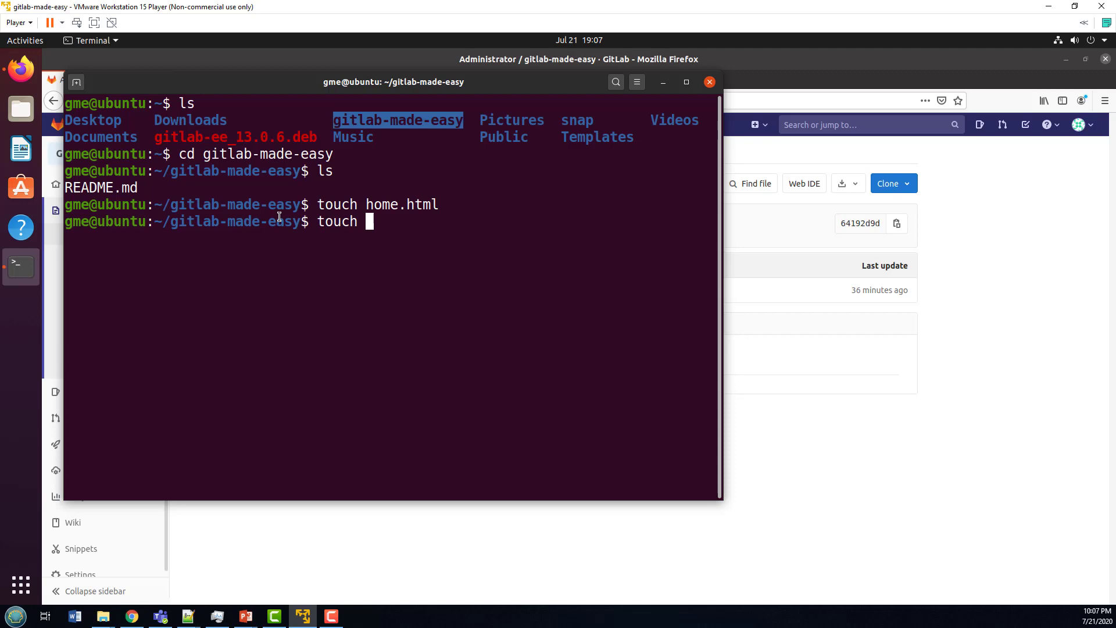
pyautogui.write('style.cs')
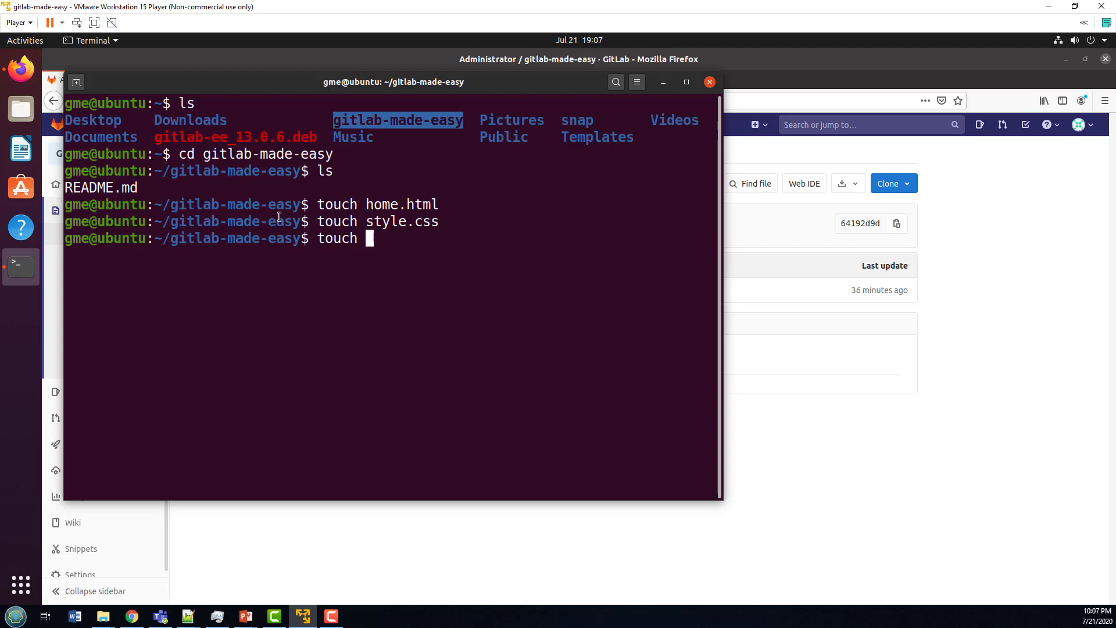
pyautogui.write('script.j')
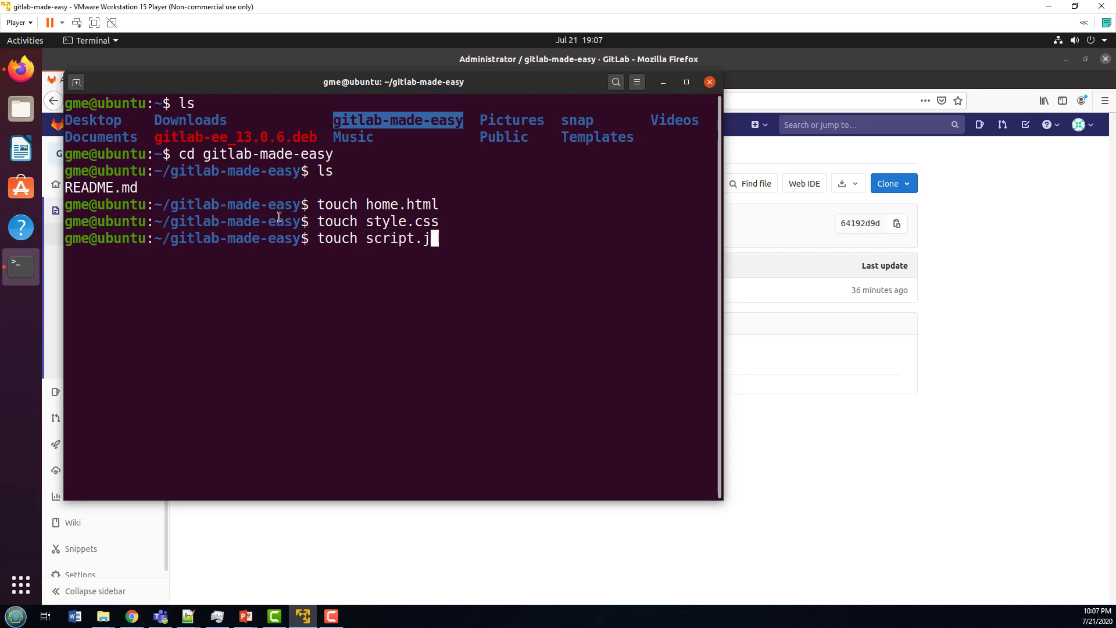
pyautogui.press('Return')
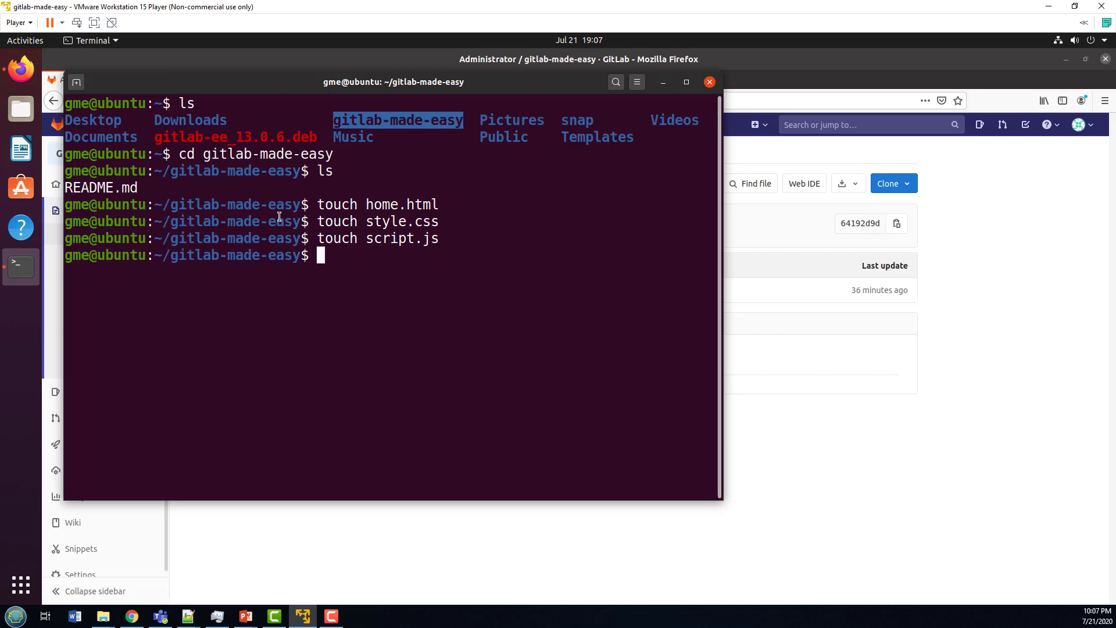
# Check git status, stage everything with git add ., and confirm the three files are ready to commit.
pyautogui.press('Return')
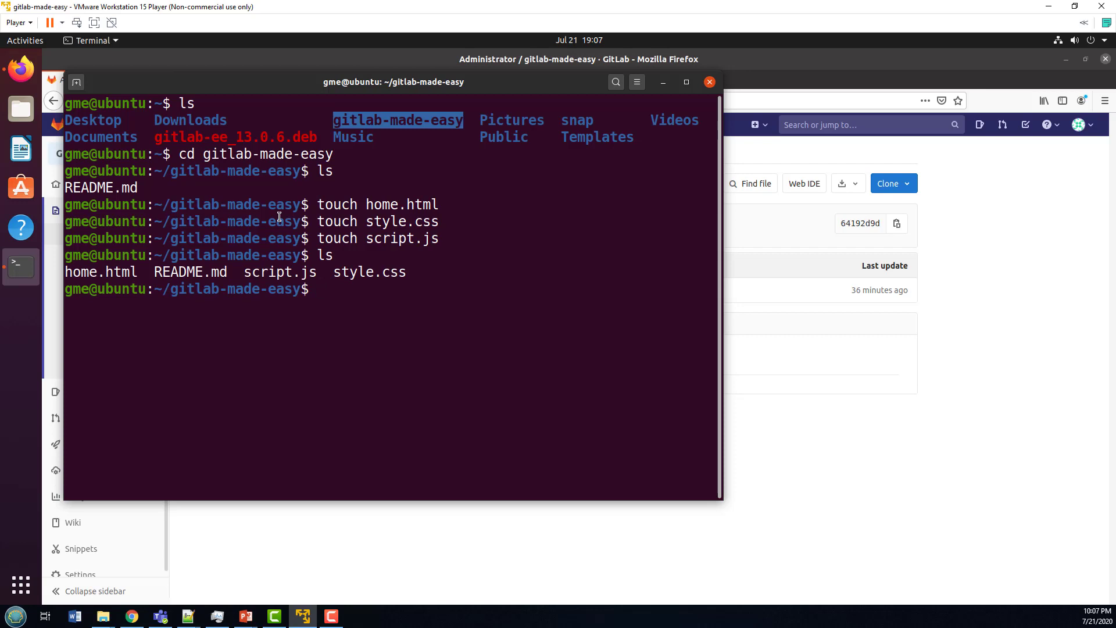
pyautogui.write('git stat')
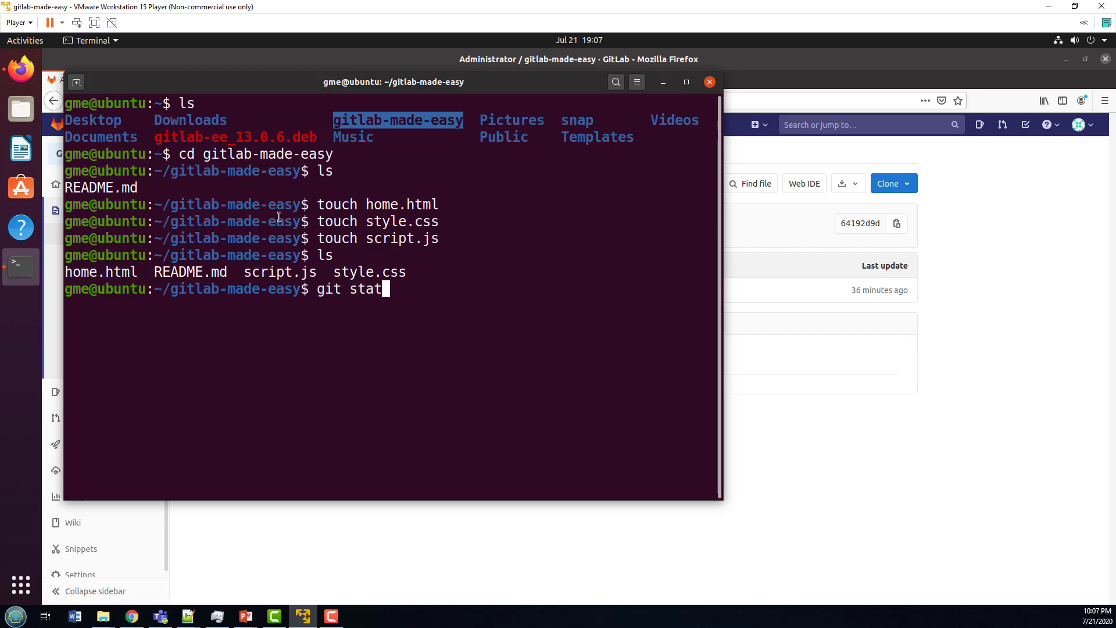
pyautogui.press('Return')
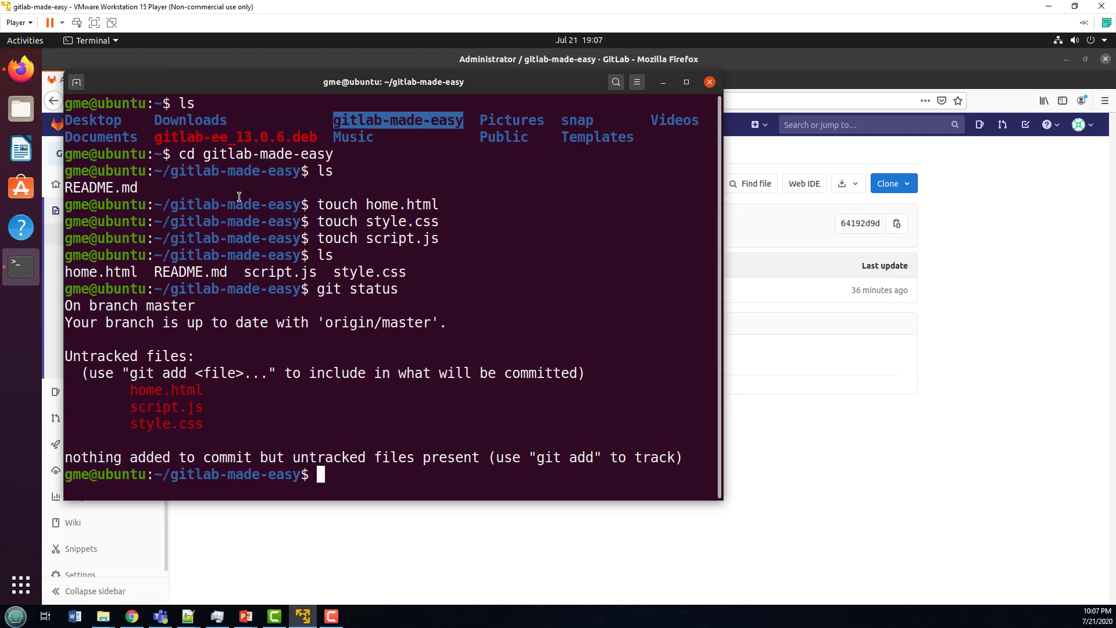
pyautogui.doubleClick(187, 424)
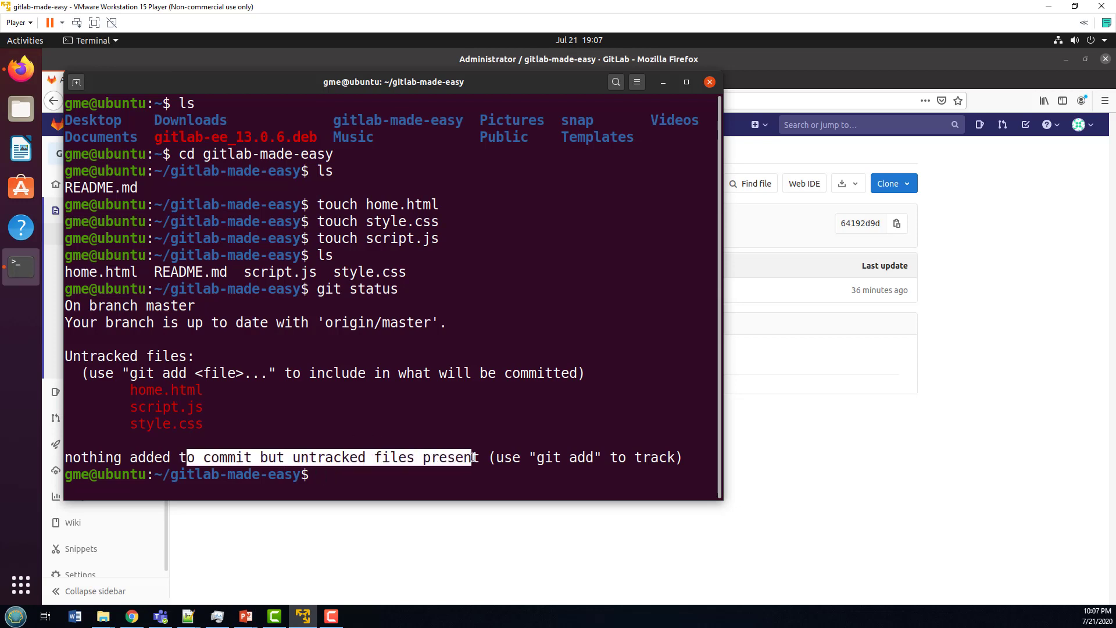
pyautogui.write('git')
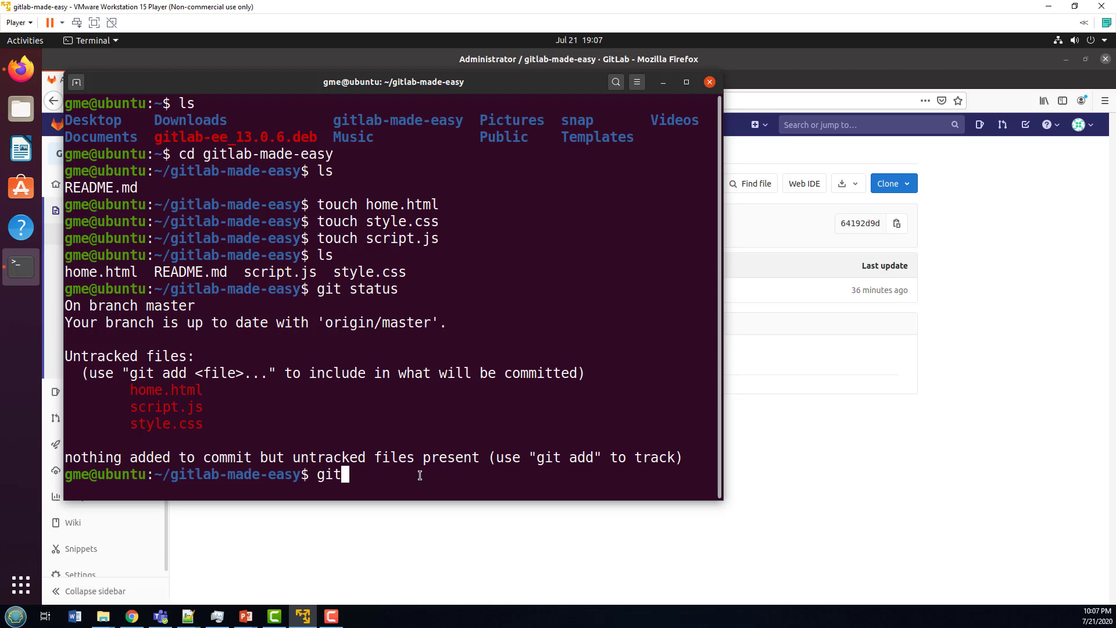
pyautogui.press('Return')
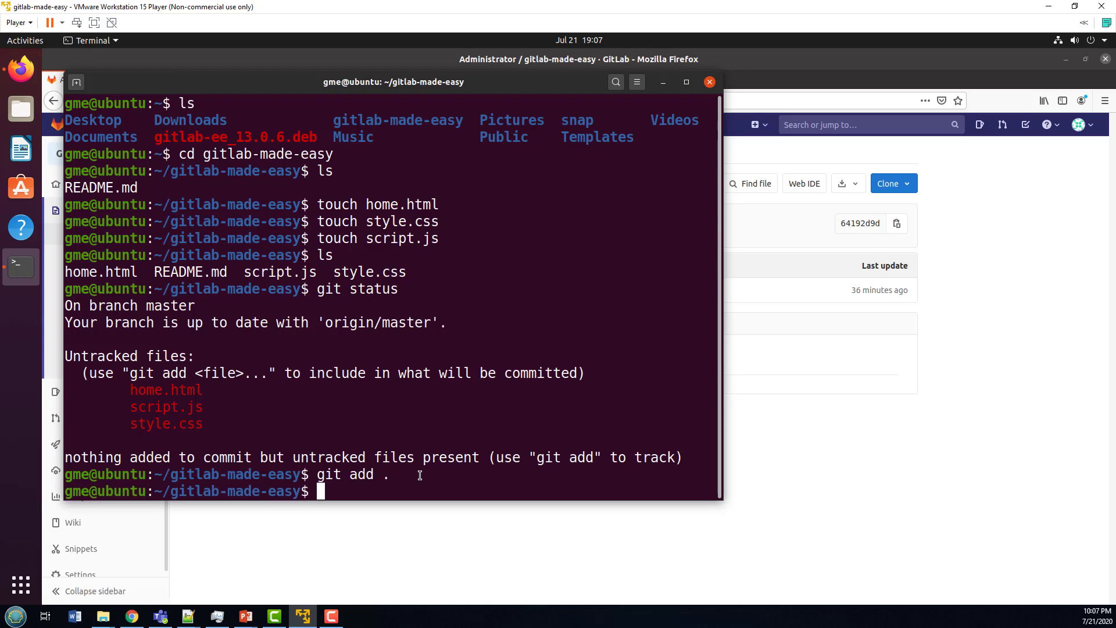
pyautogui.write('git status')
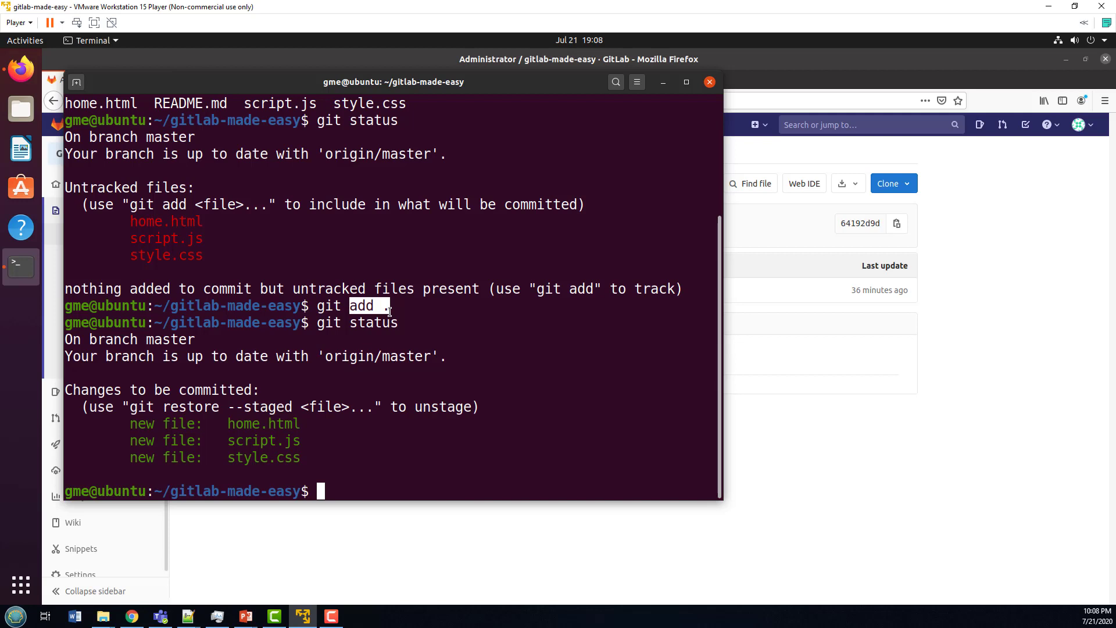
pyautogui.moveTo(241, 214)
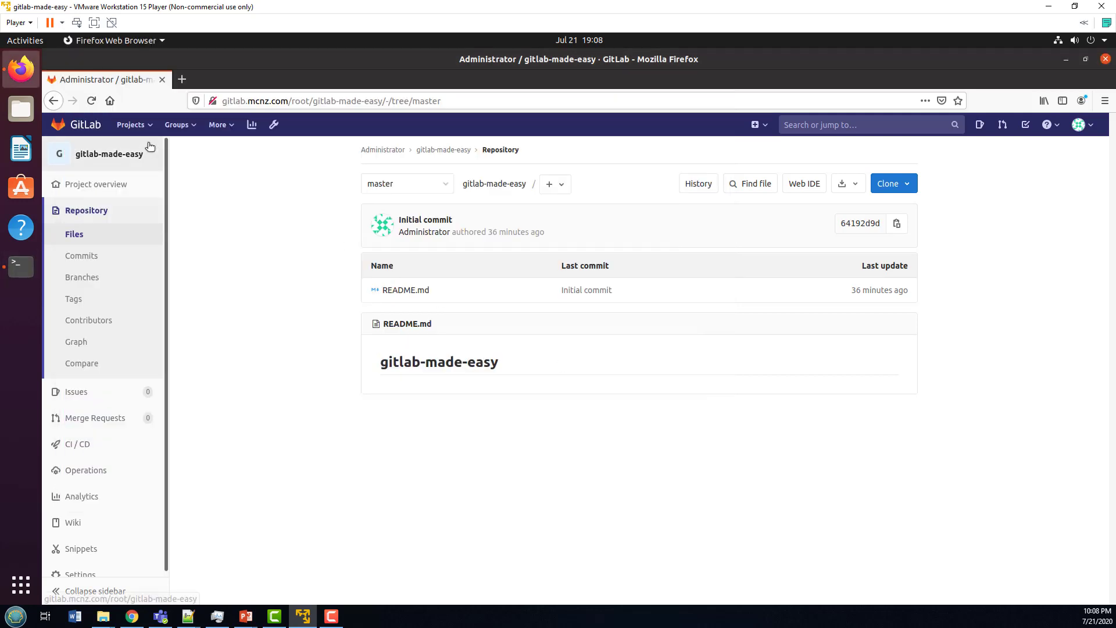
# Reload the GitLab repository Files page, which still shows only README.md.
pyautogui.click(74, 234)
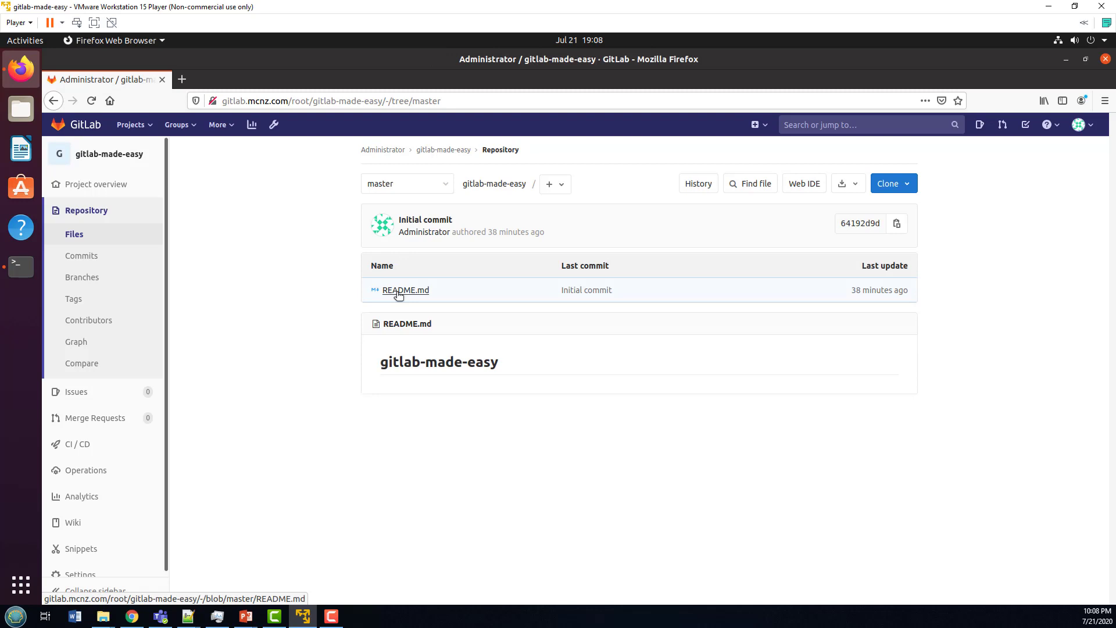
pyautogui.moveTo(201, 561)
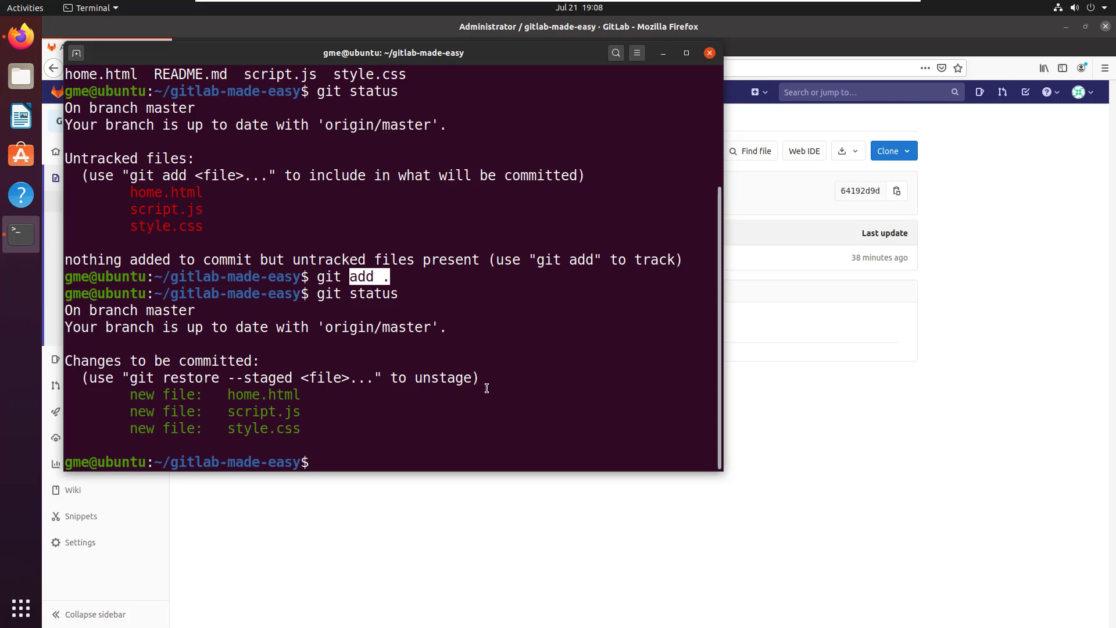
# Run git commit -m "add three files", which fails for lack of a configured user identity.
pyautogui.write('git commit -m "')
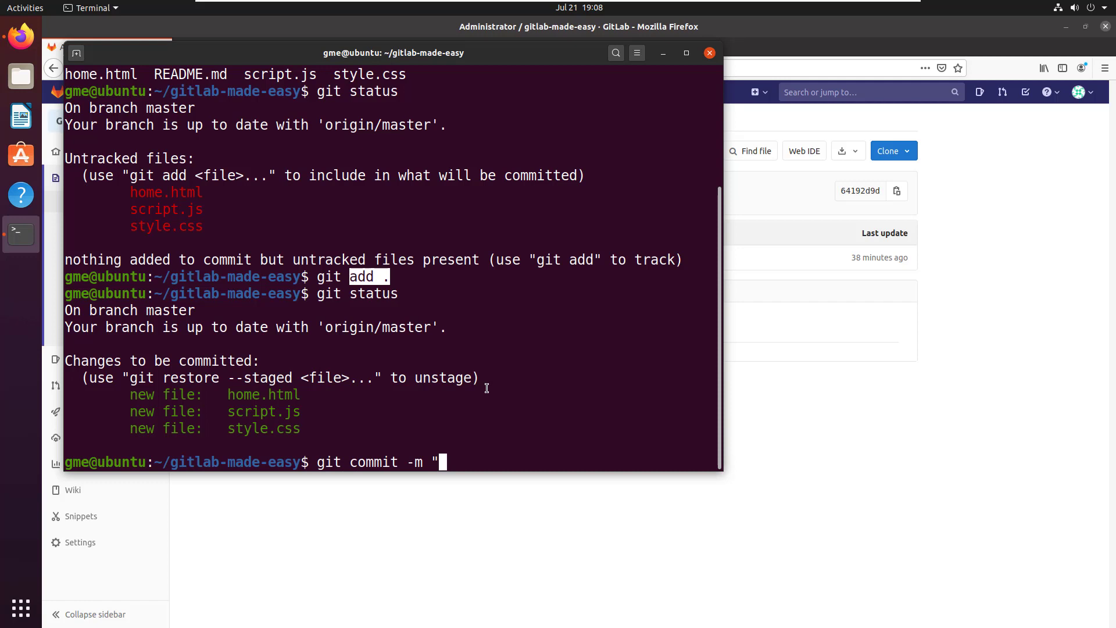
pyautogui.write('add three')
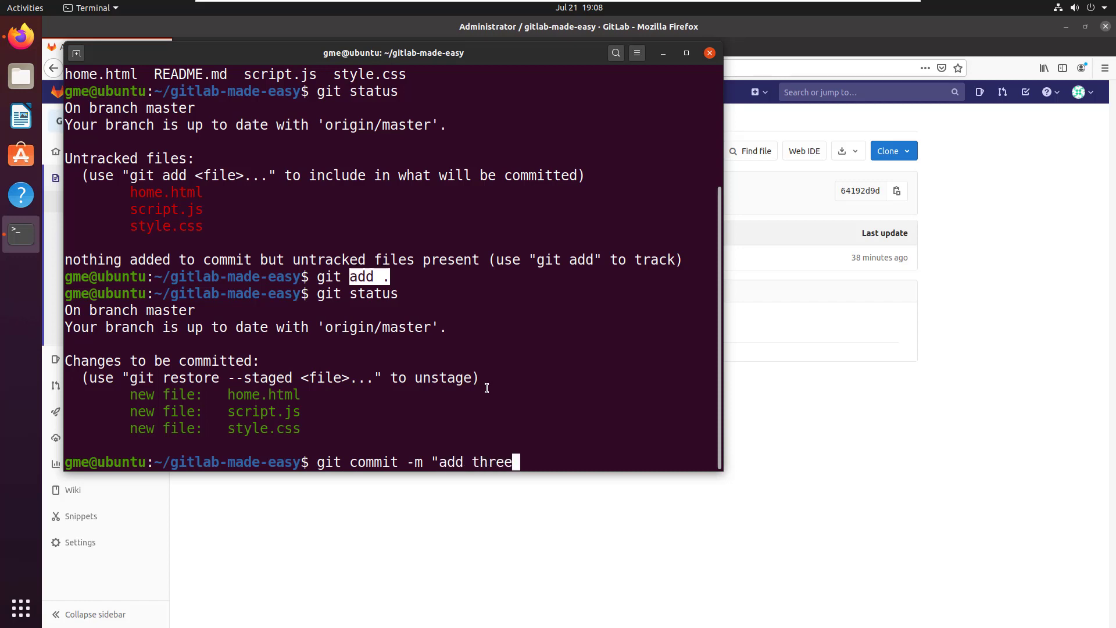
pyautogui.write('files"')
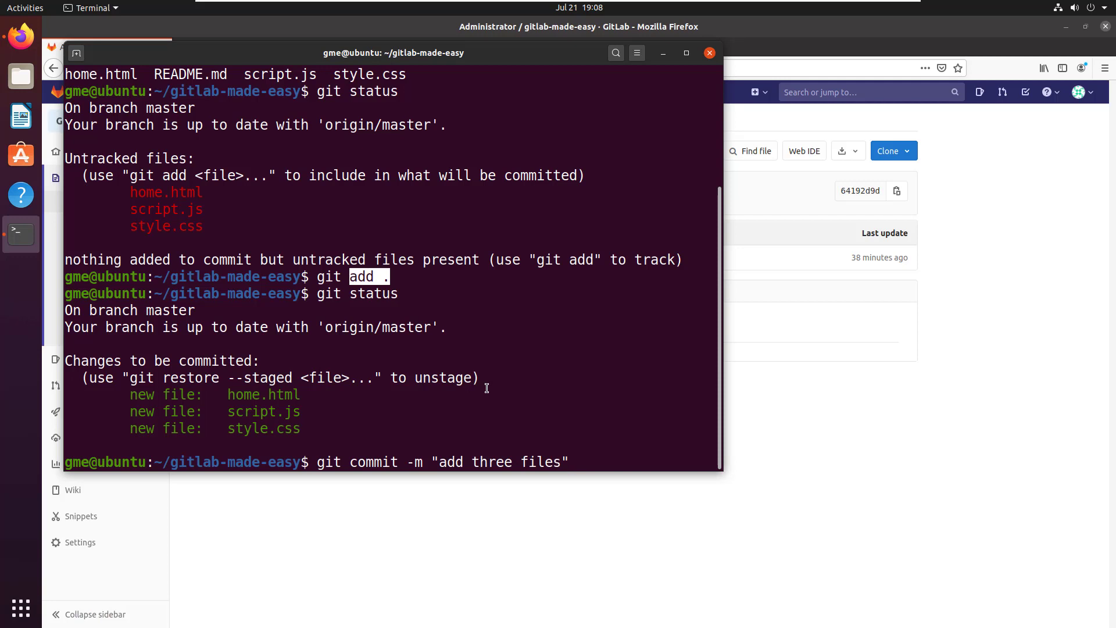
pyautogui.press('Return')
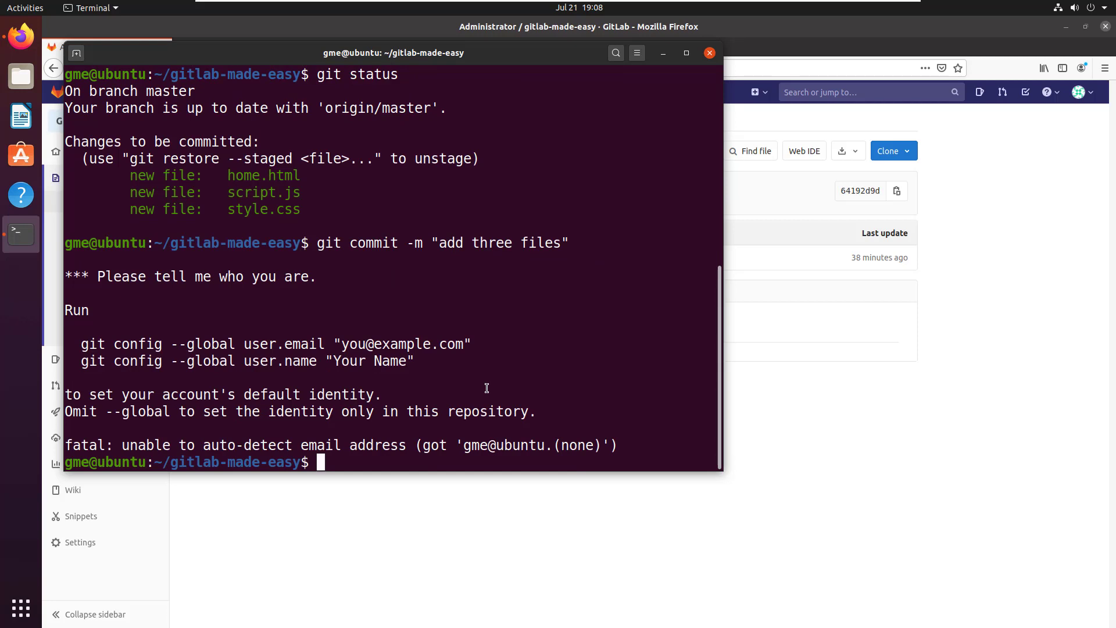
pyautogui.write('g')
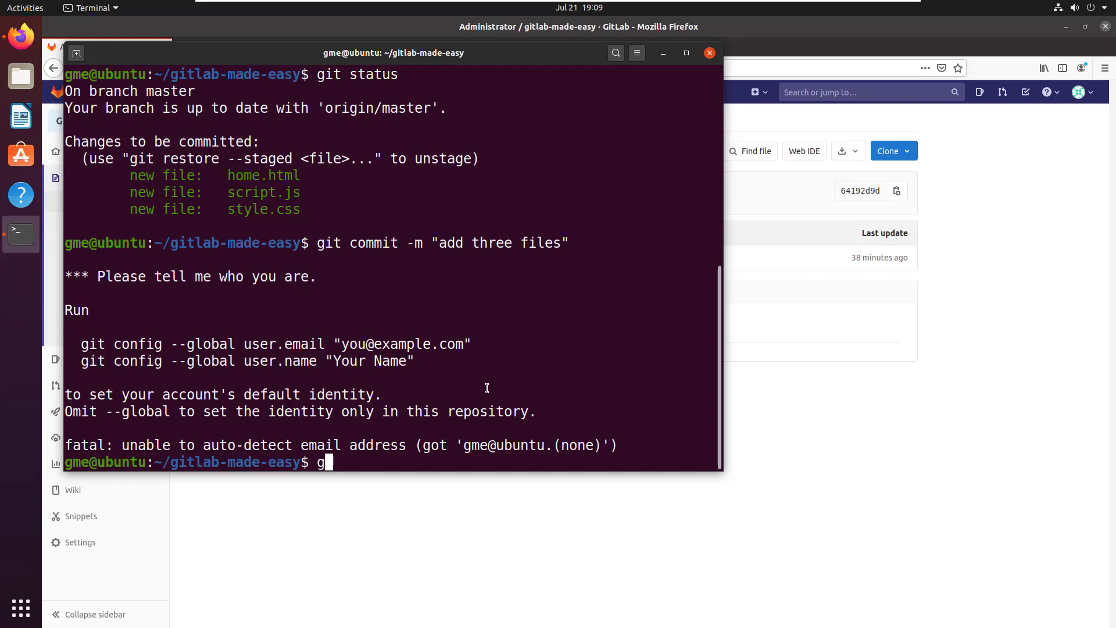
pyautogui.write('it config --gl')
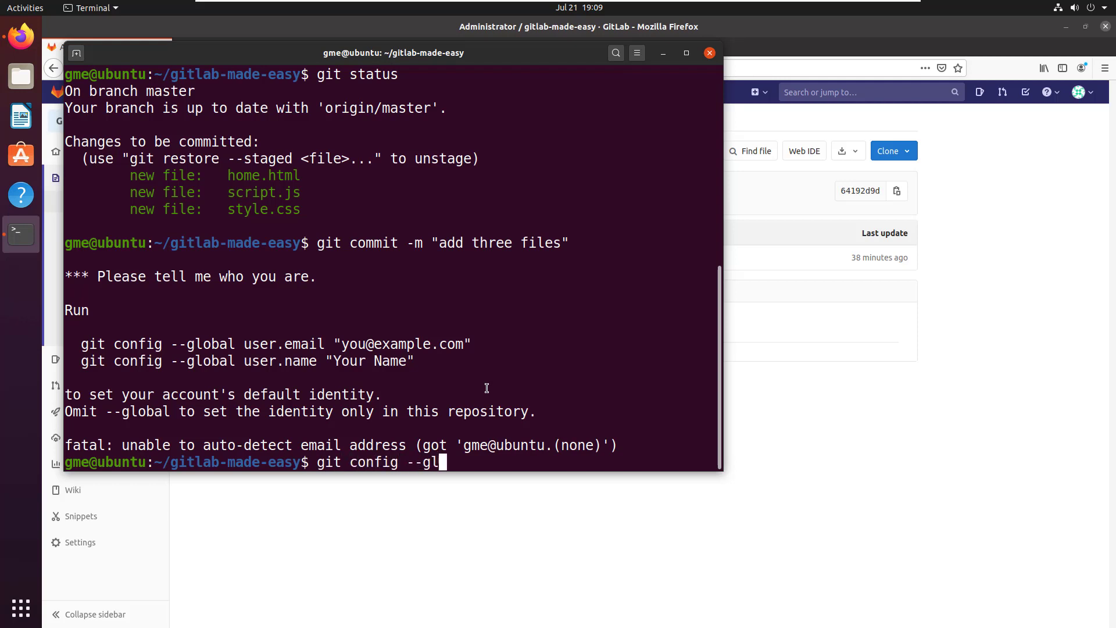
pyautogui.write('obal user.email')
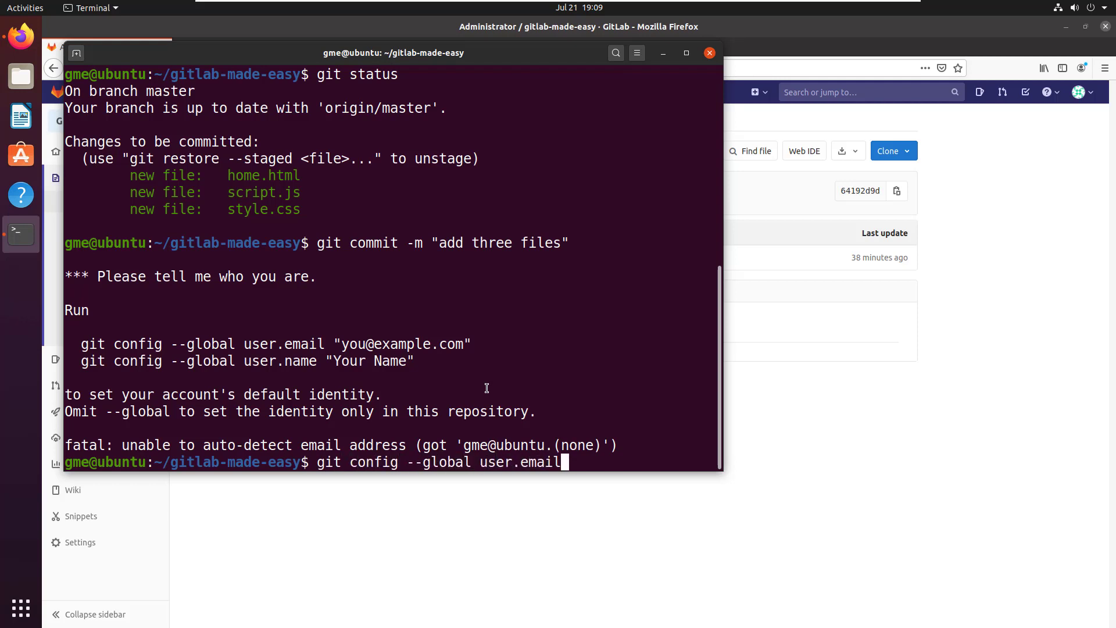
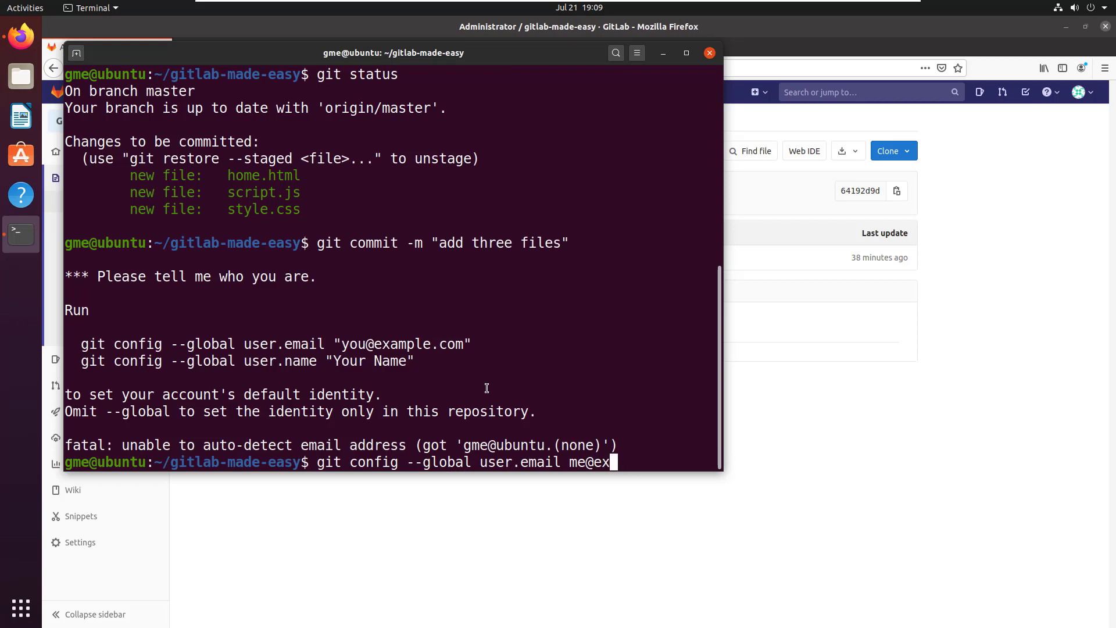
pyautogui.press('Return')
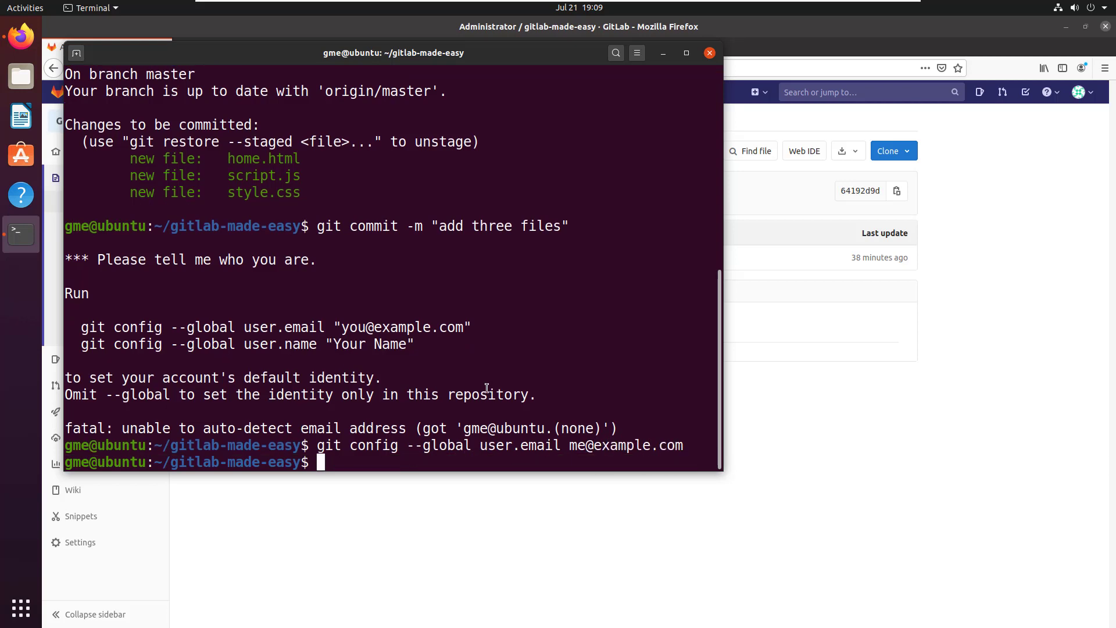
# Set git's global user.name with git config --global.
pyautogui.write('git con')
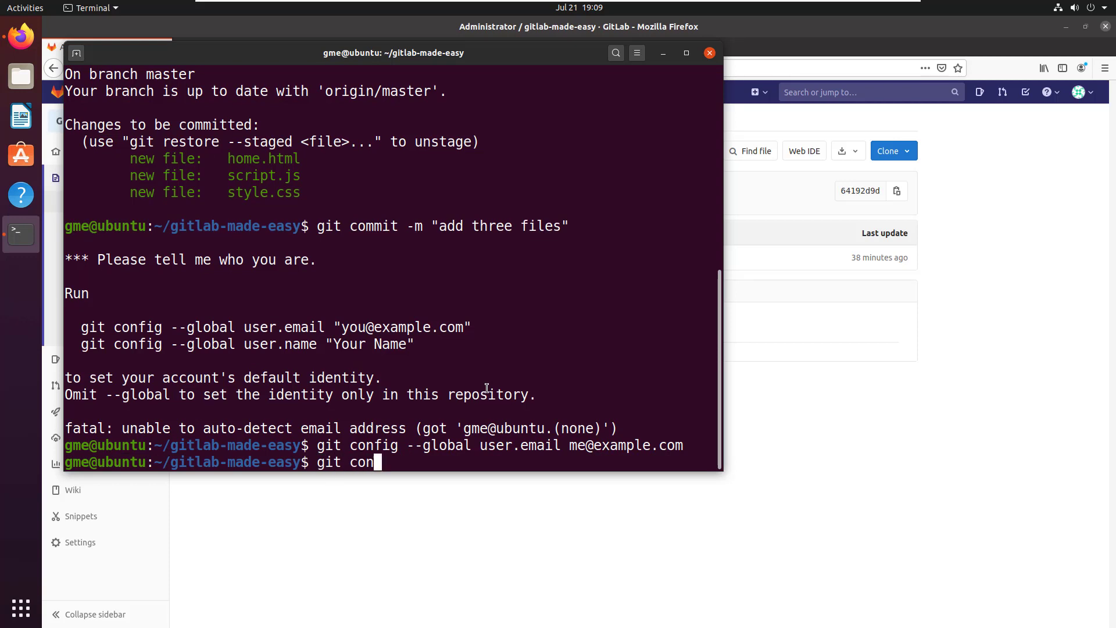
pyautogui.write('fig --global u')
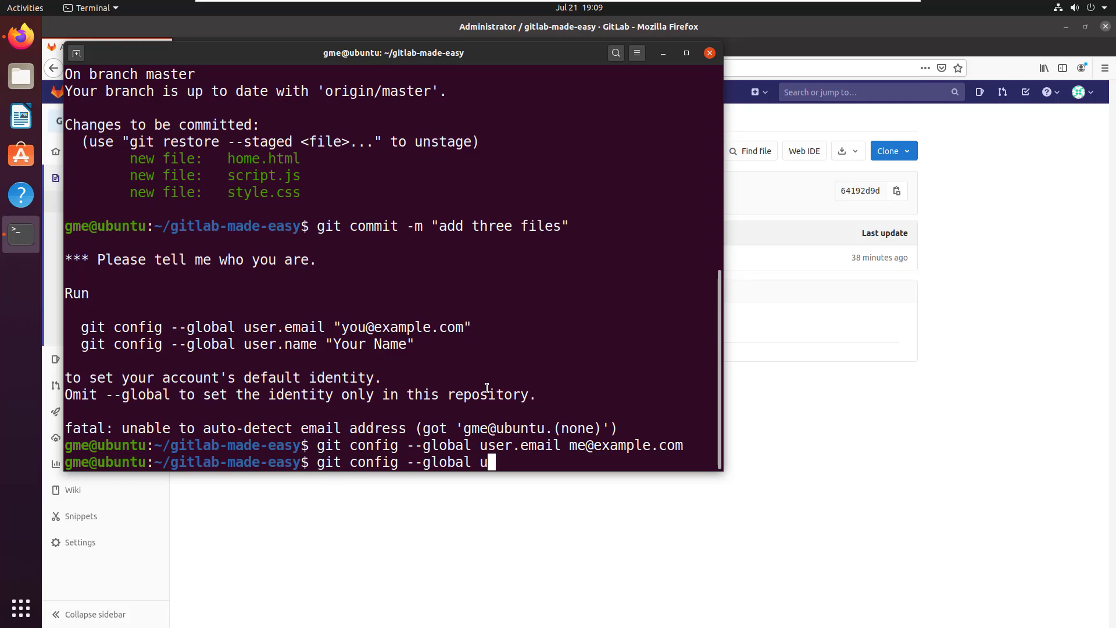
pyautogui.write('ser.name c')
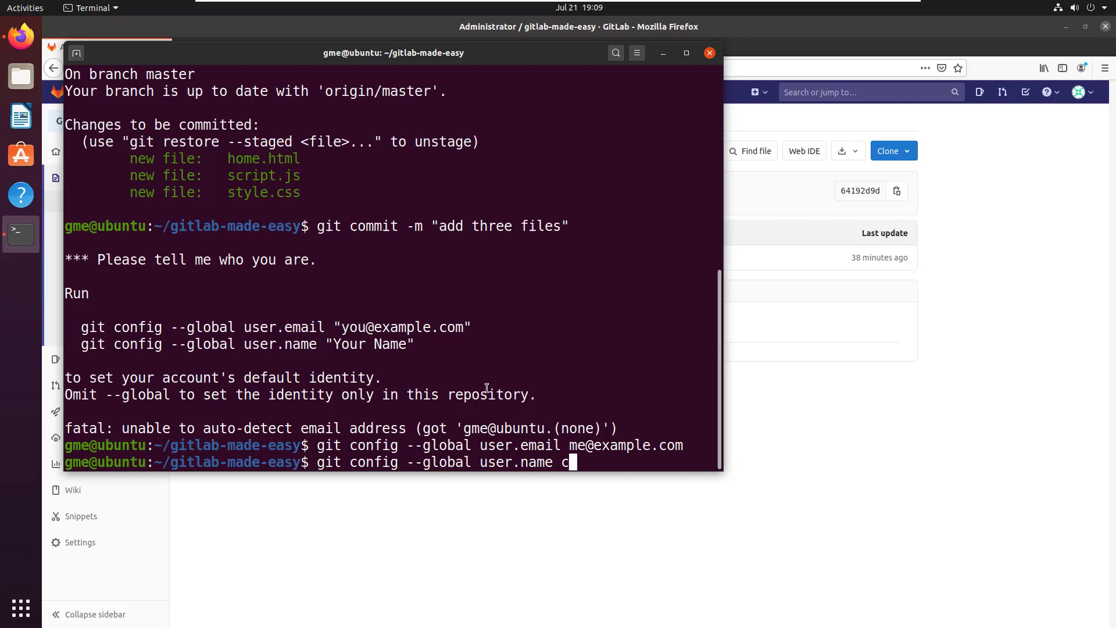
pyautogui.press('Return')
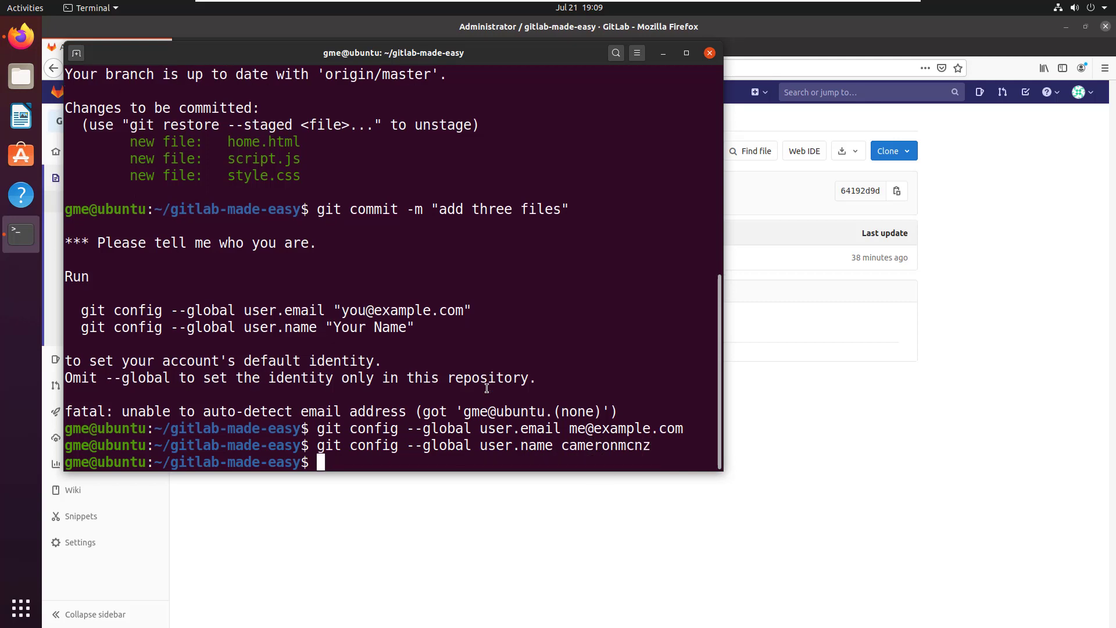
# Retry git commit -m "add three files" successfully, then reload GitLab, still showing only README.md.
pyautogui.write('git commit -m "add three files"')
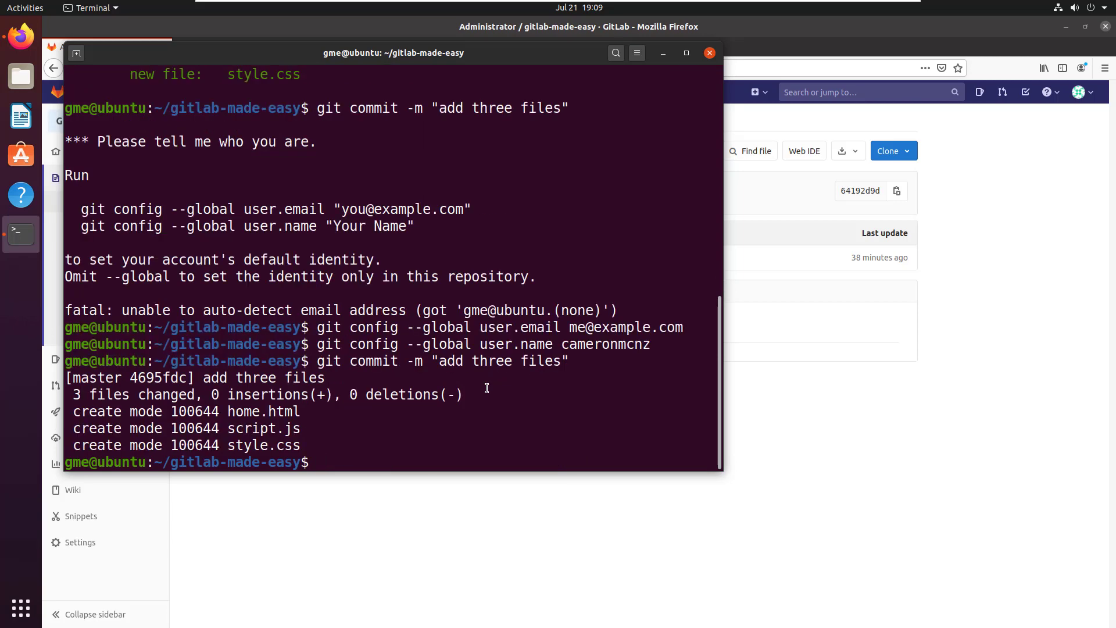
pyautogui.moveTo(478, 518)
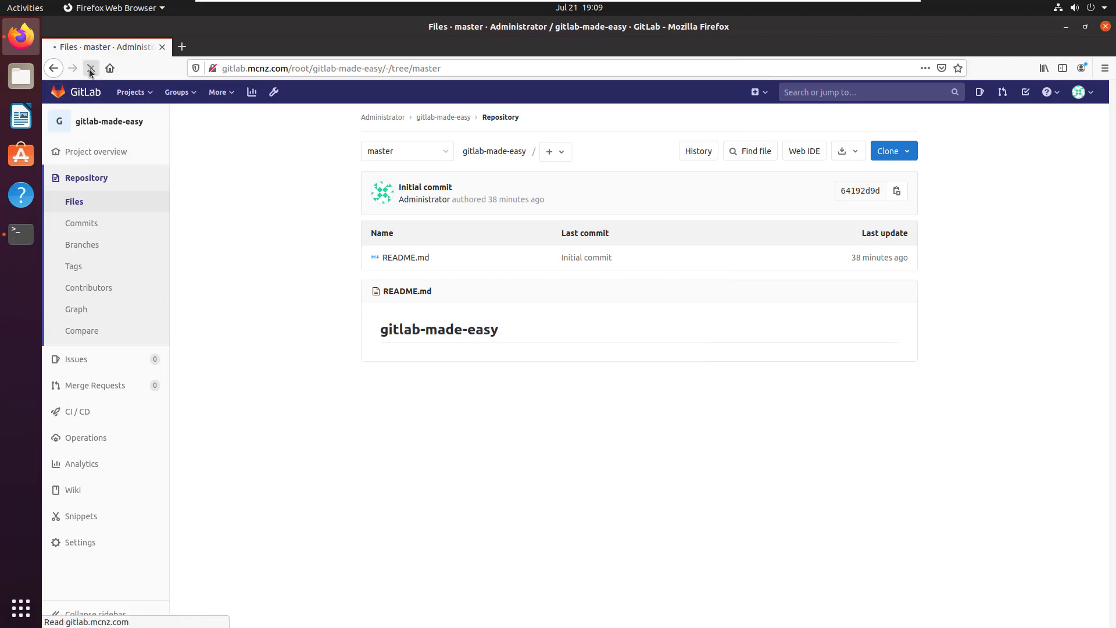
pyautogui.click(91, 67)
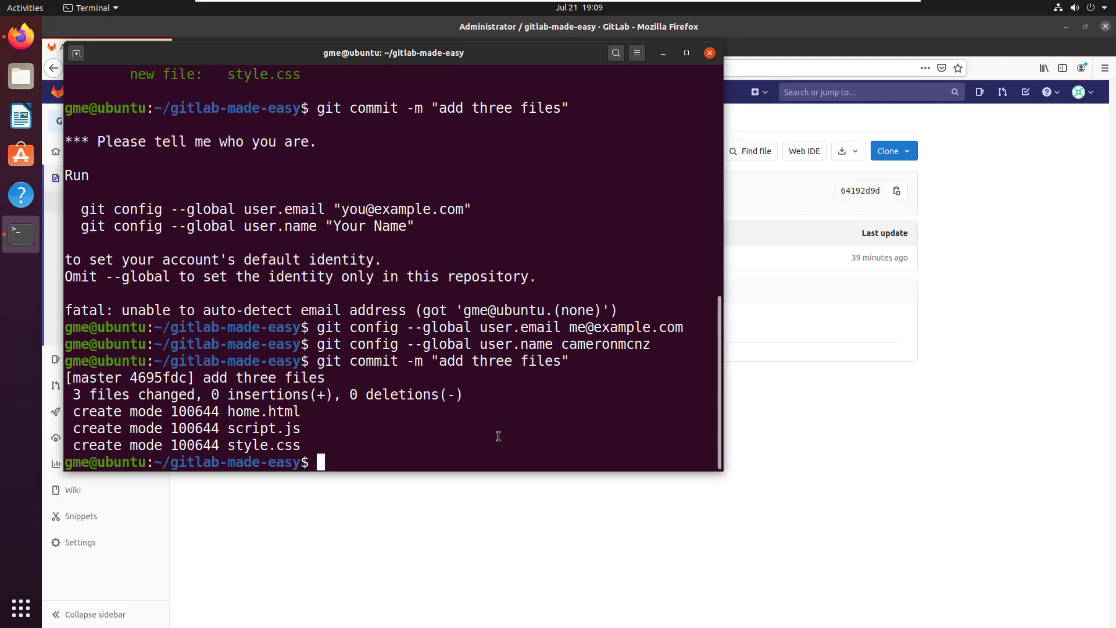
# Run git push origin and supply the root username and password to send master to the remote.
pyautogui.write('git push origin')
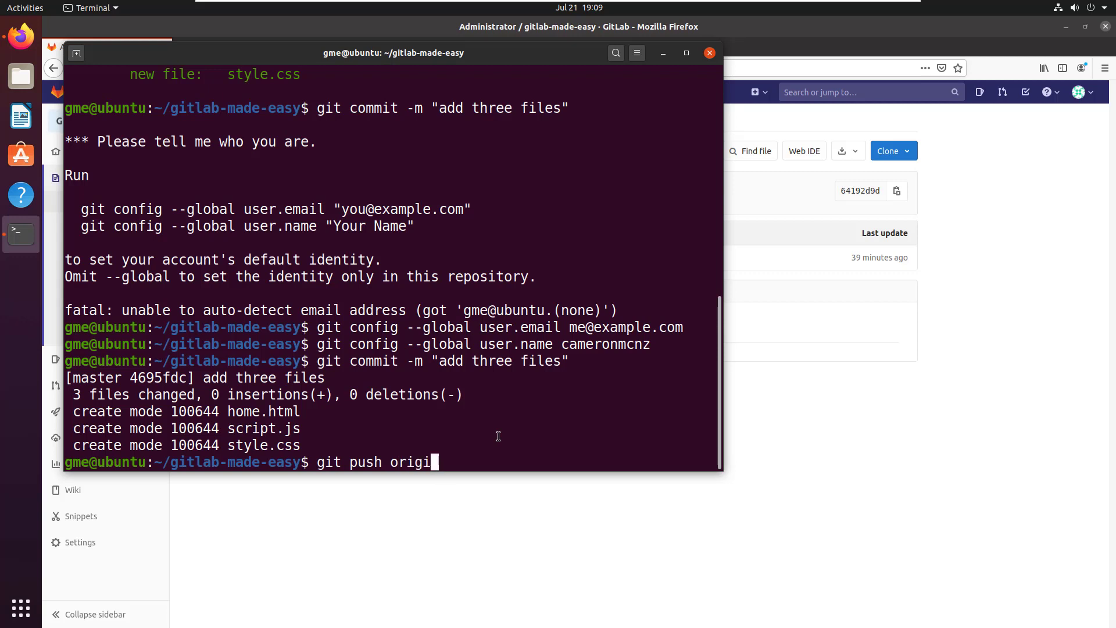
pyautogui.write('n')
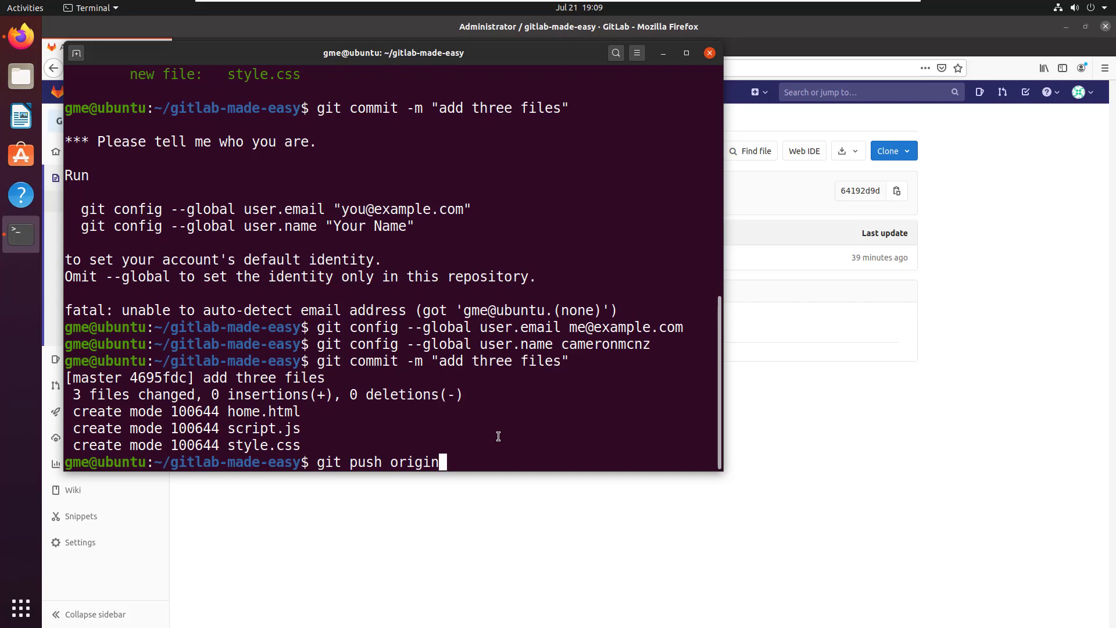
pyautogui.press('Return')
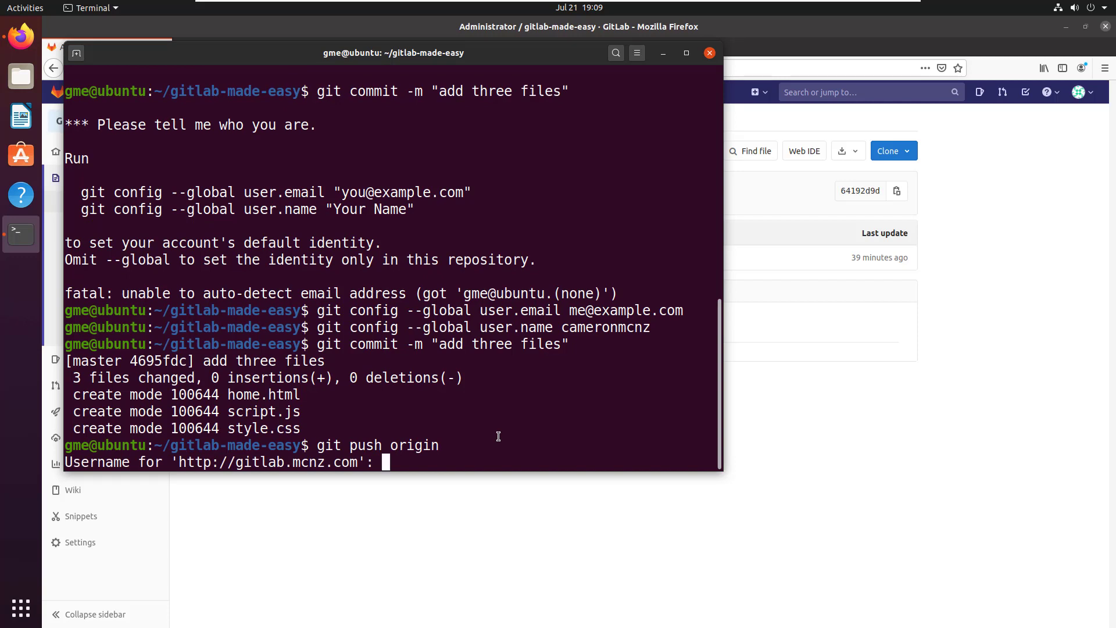
pyautogui.write('root')
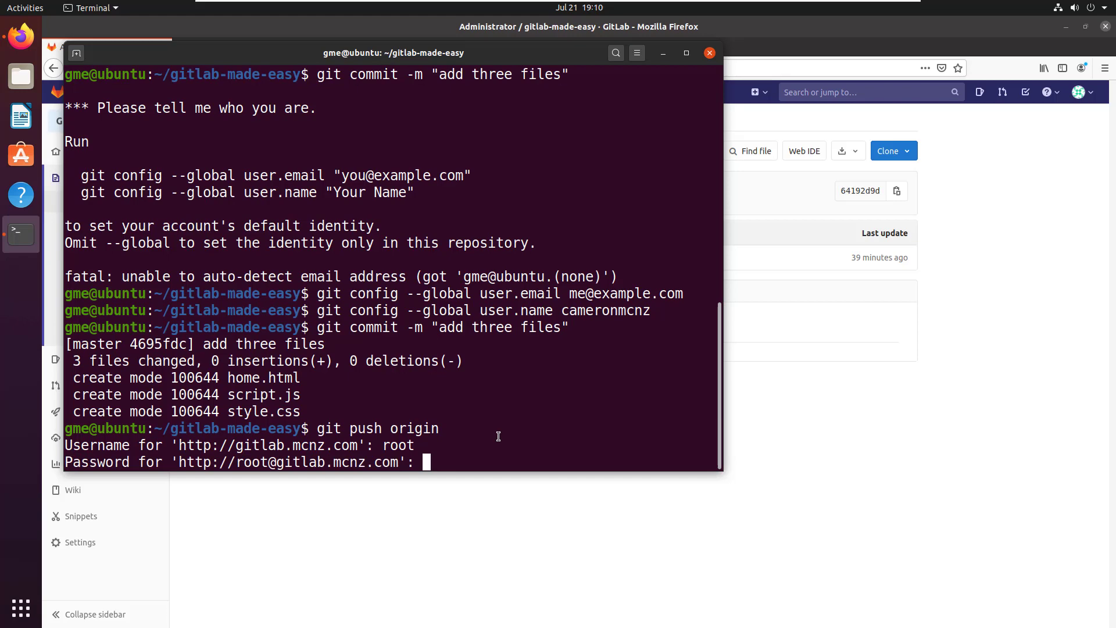
pyautogui.press('Return')
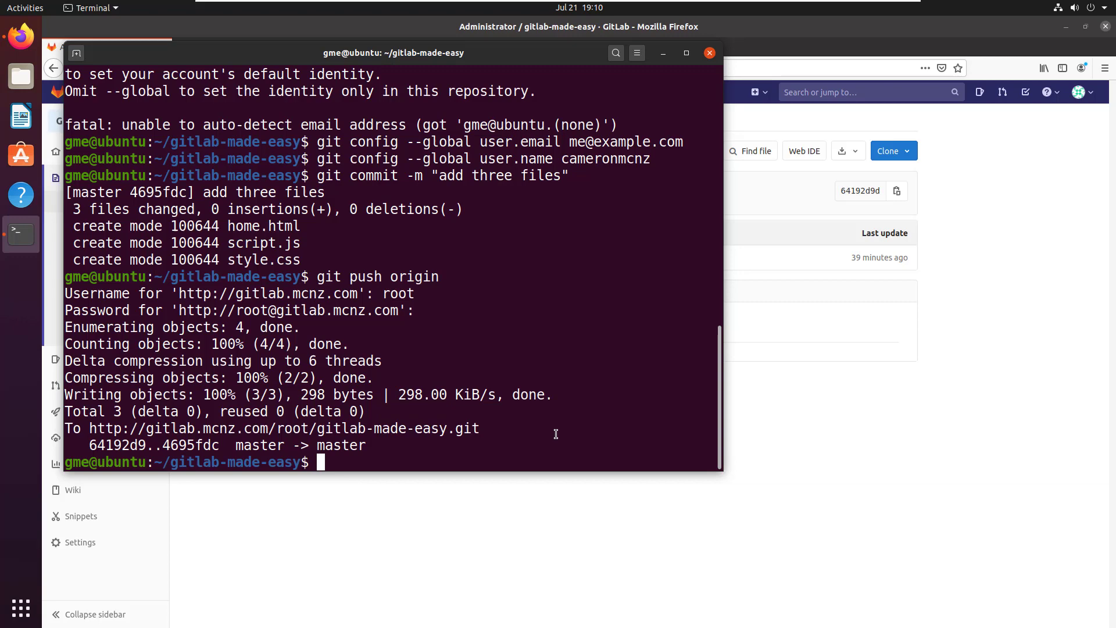
# Reload the GitLab Files page so home.html, script.js and style.css appear under "add three files".
pyautogui.click(91, 67)
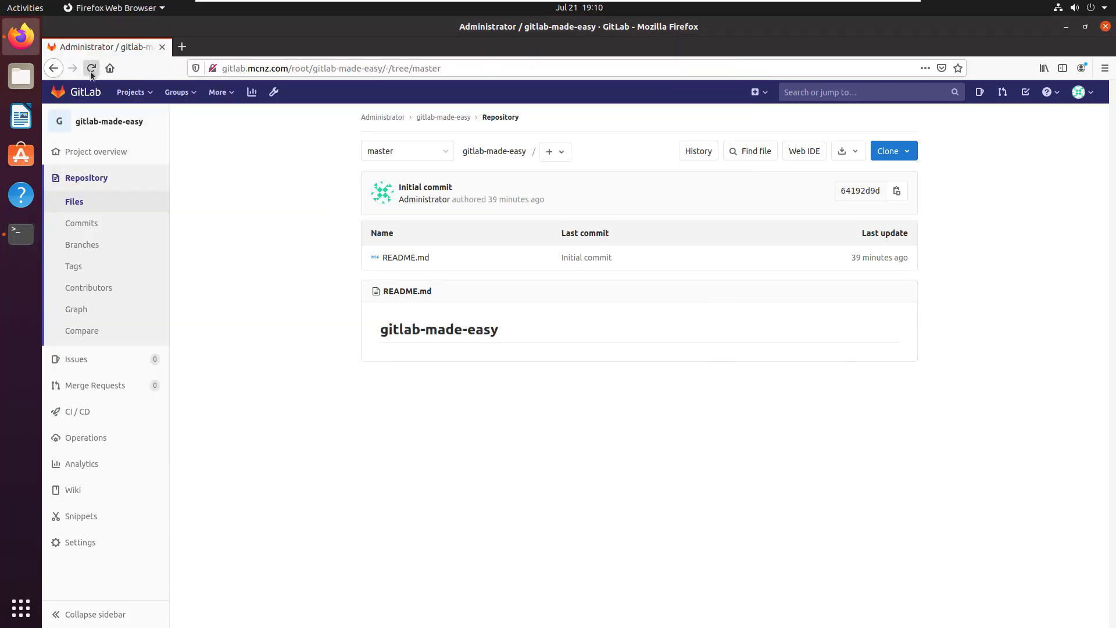
pyautogui.click(91, 67)
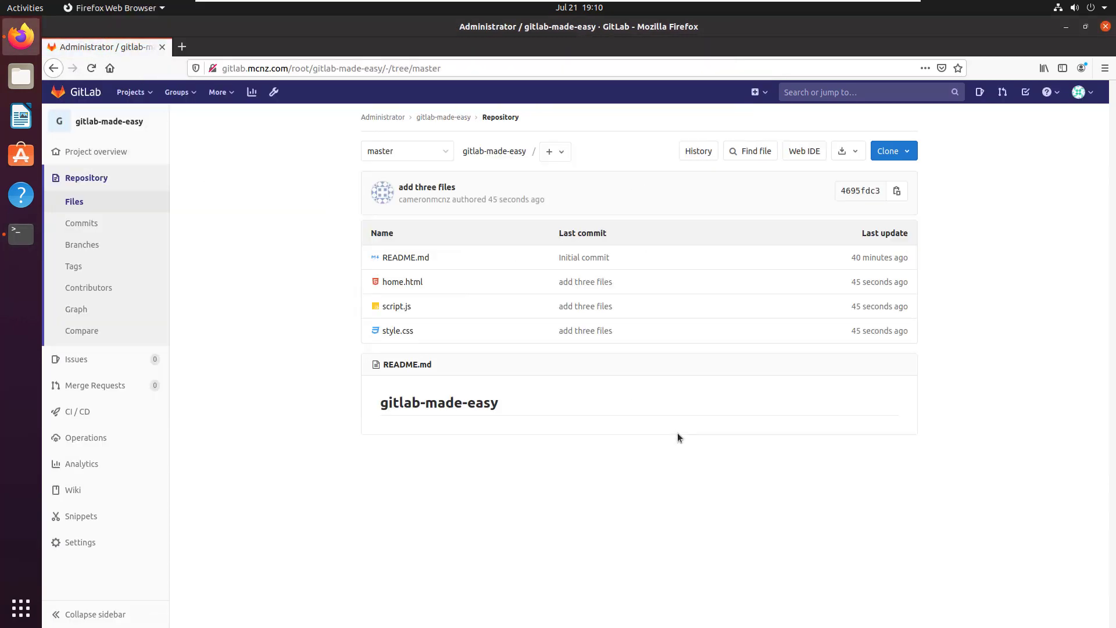
pyautogui.moveTo(427, 190)
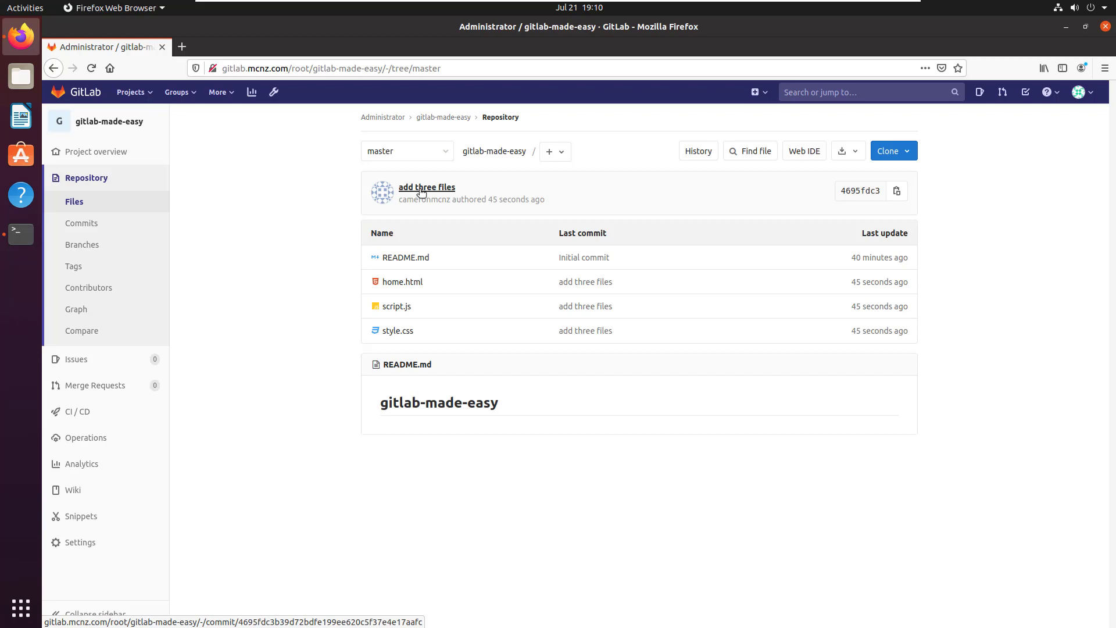
pyautogui.moveTo(402, 282)
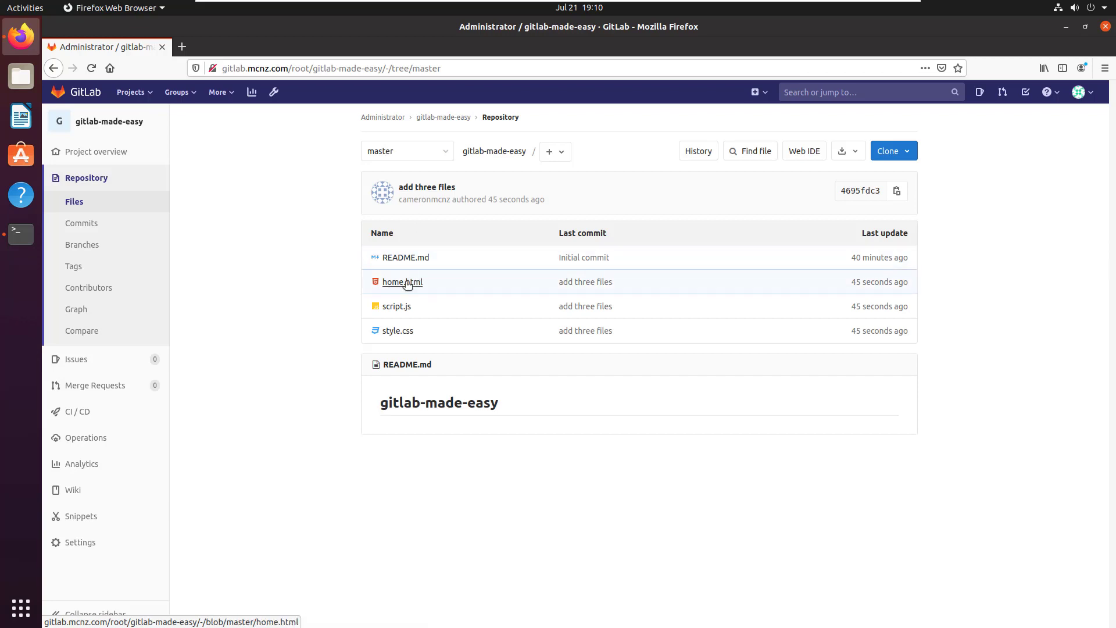
# View home.html, return to the file list, then view script.js, both empty.
pyautogui.click(402, 281)
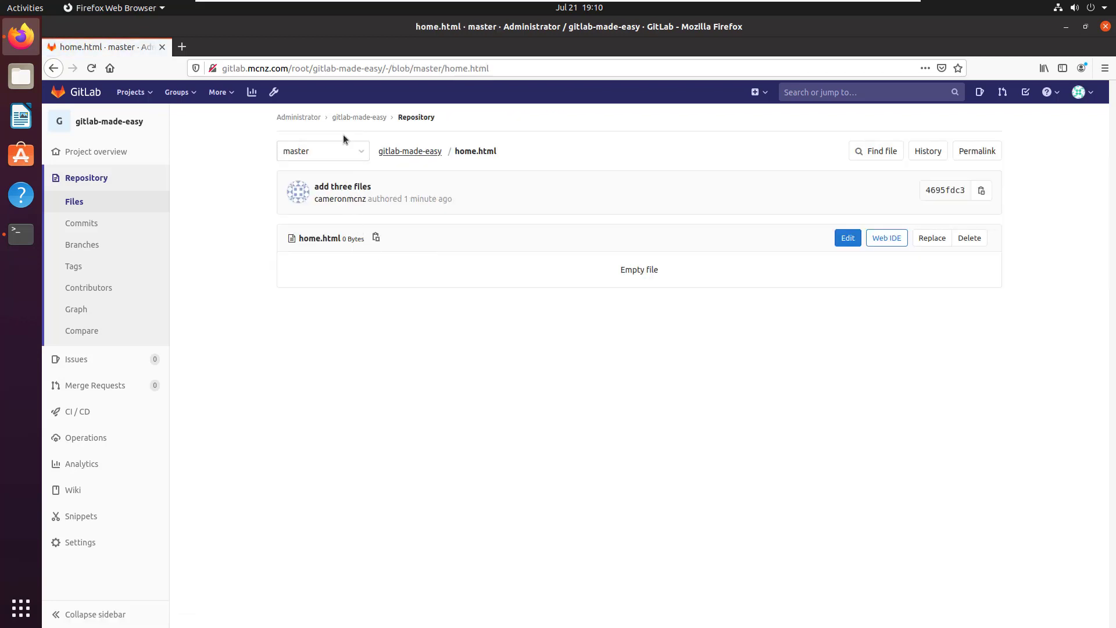
pyautogui.click(409, 151)
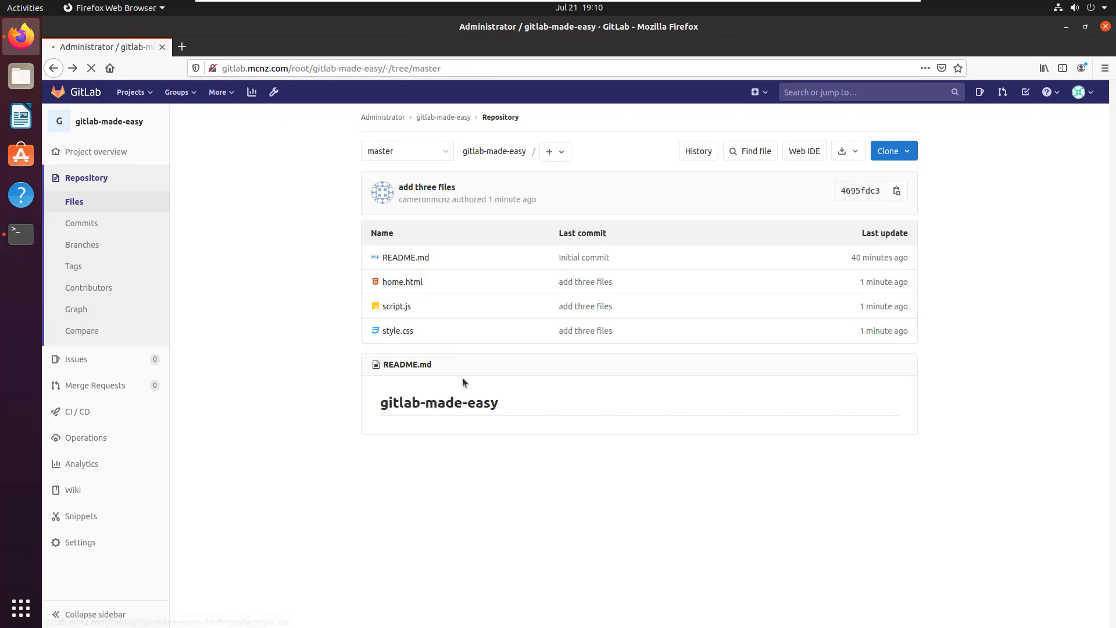
pyautogui.click(397, 305)
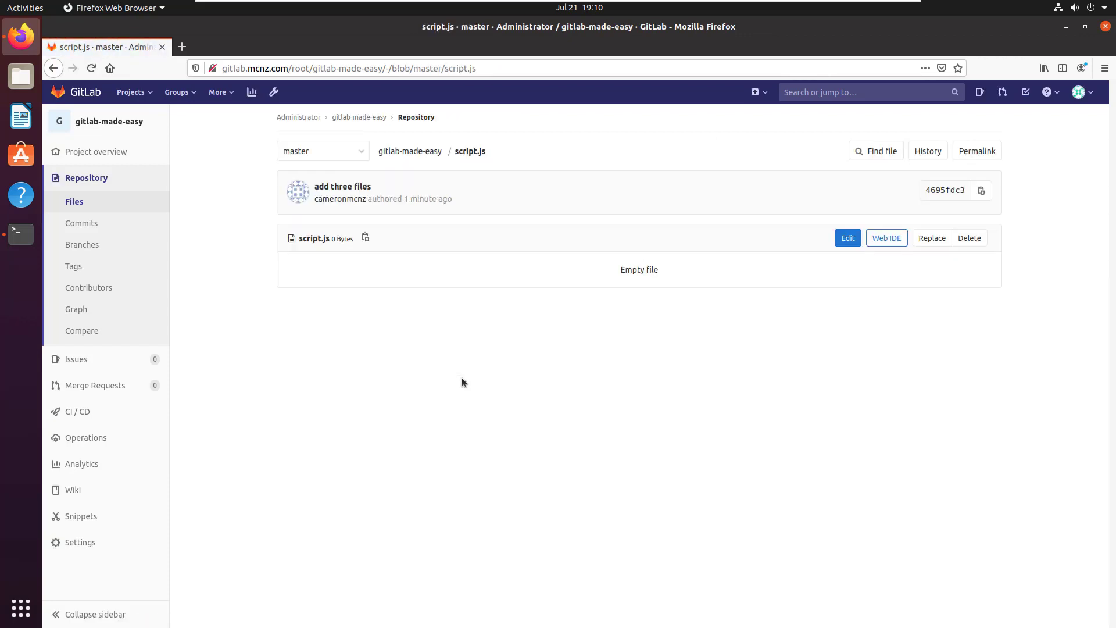
pyautogui.moveTo(367, 176)
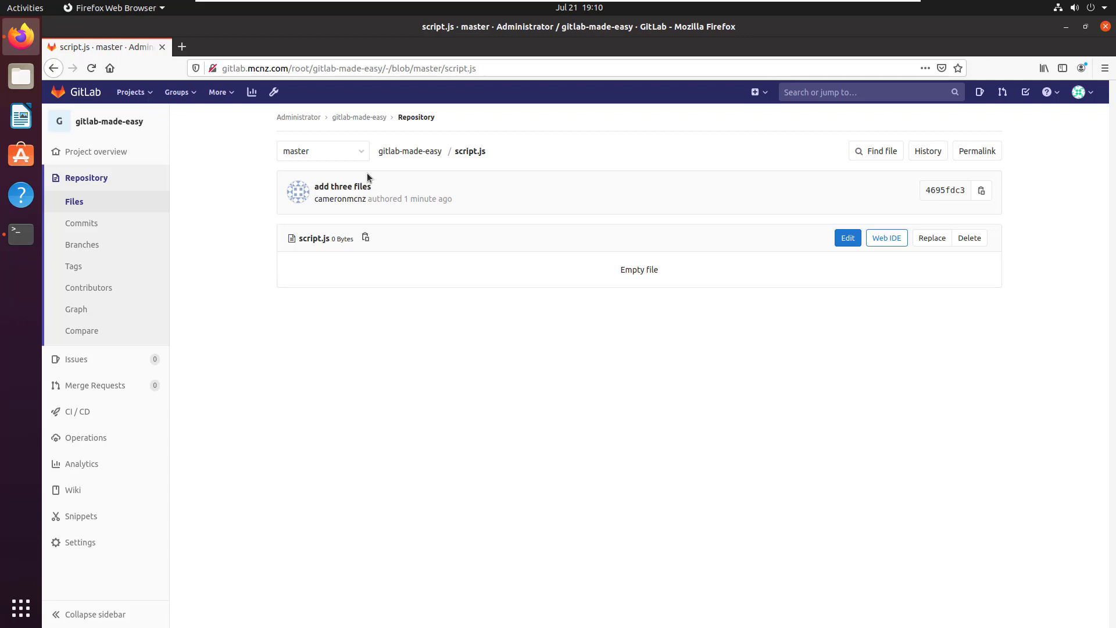
pyautogui.moveTo(368, 178)
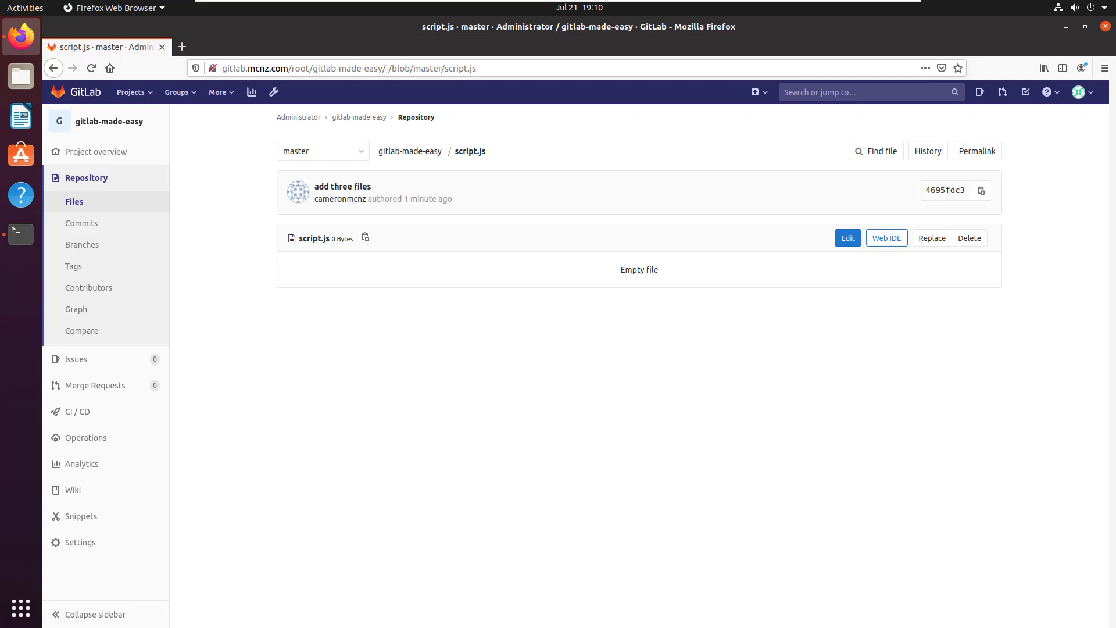